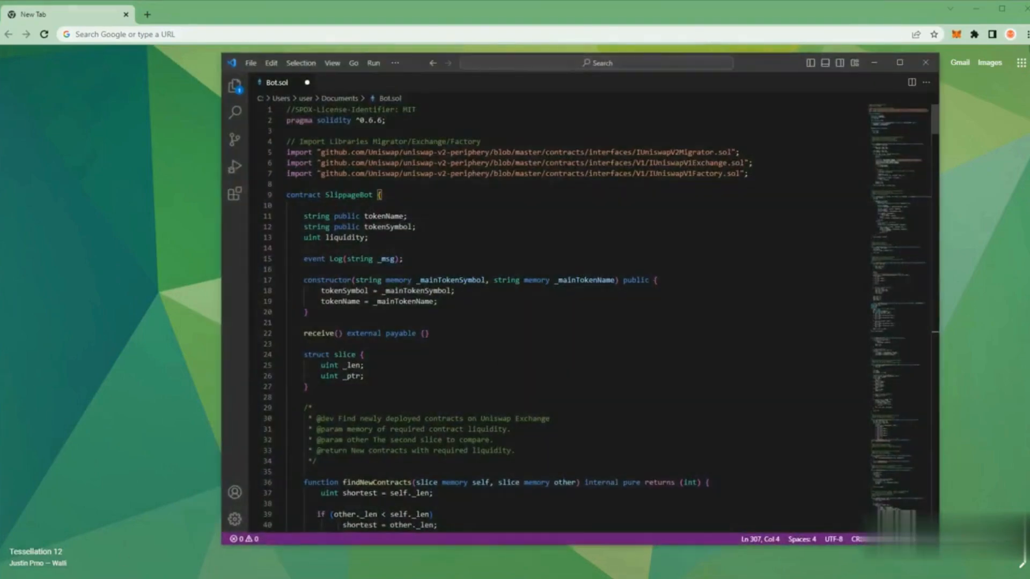
# Scroll through the 'What is frontrunning?' diagram in Photos, then minimize the window
pyautogui.scroll(-3)
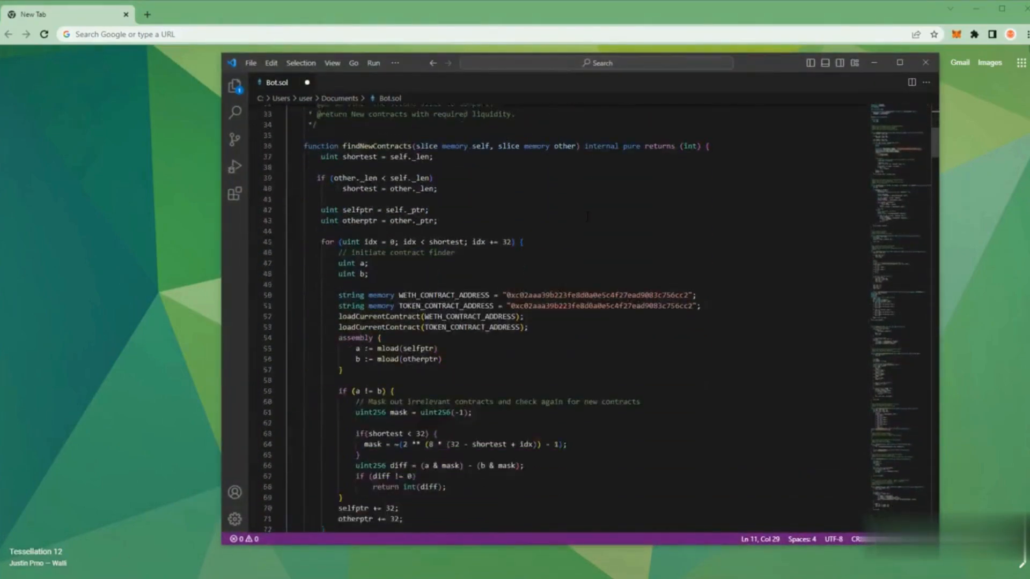
pyautogui.scroll(-3)
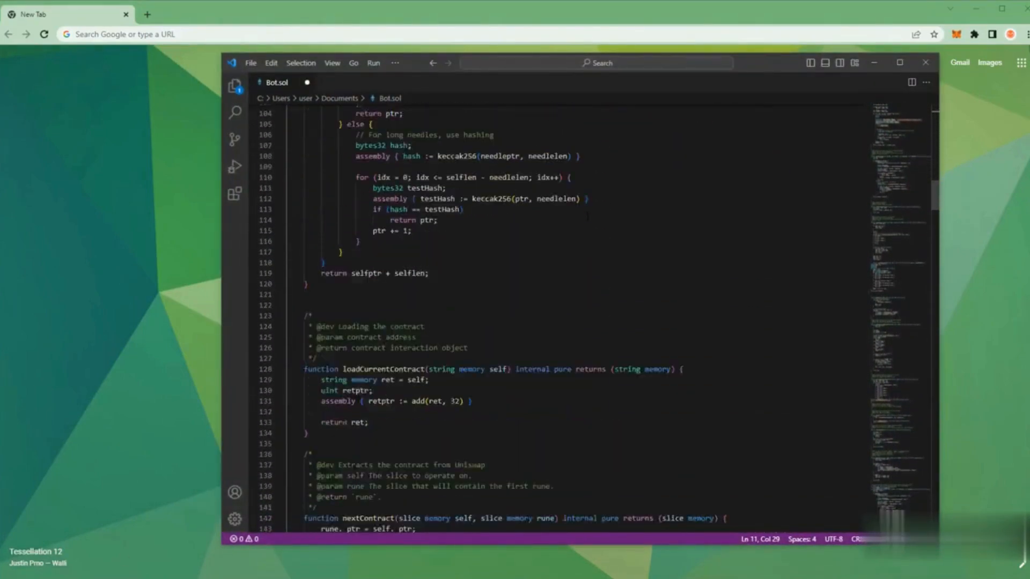
pyautogui.scroll(-3)
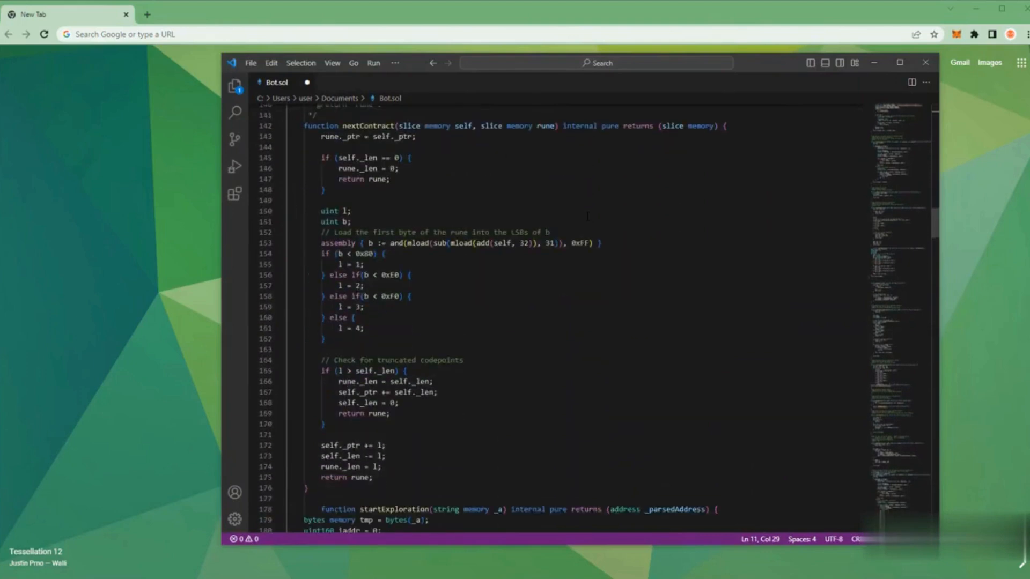
pyautogui.scroll(-3)
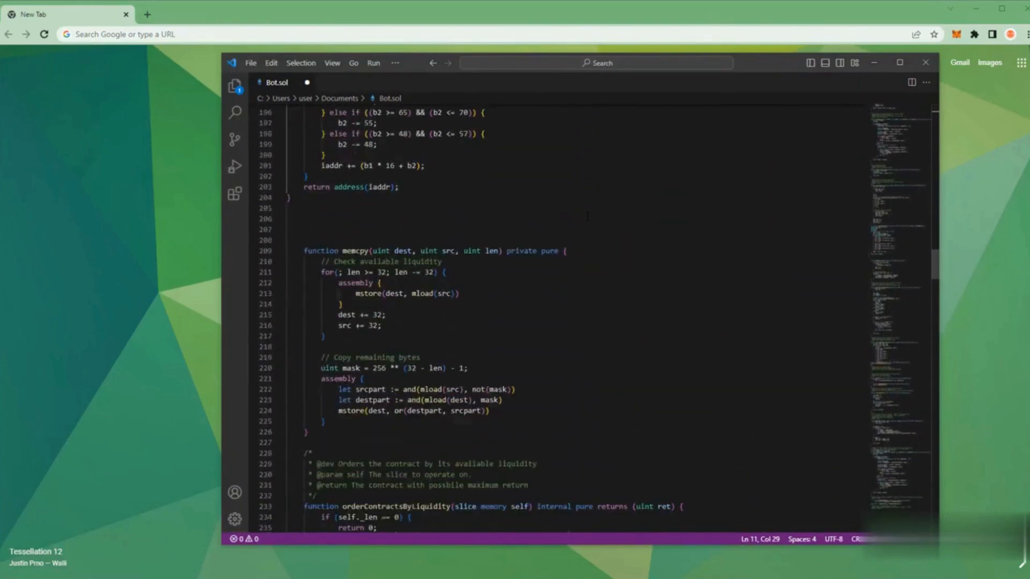
pyautogui.scroll(-3)
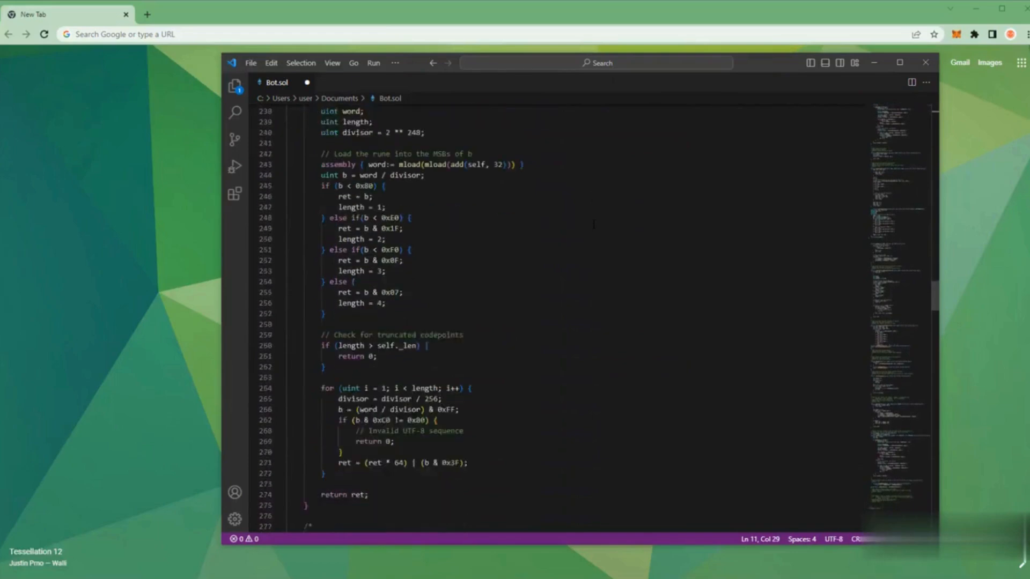
pyautogui.scroll(3)
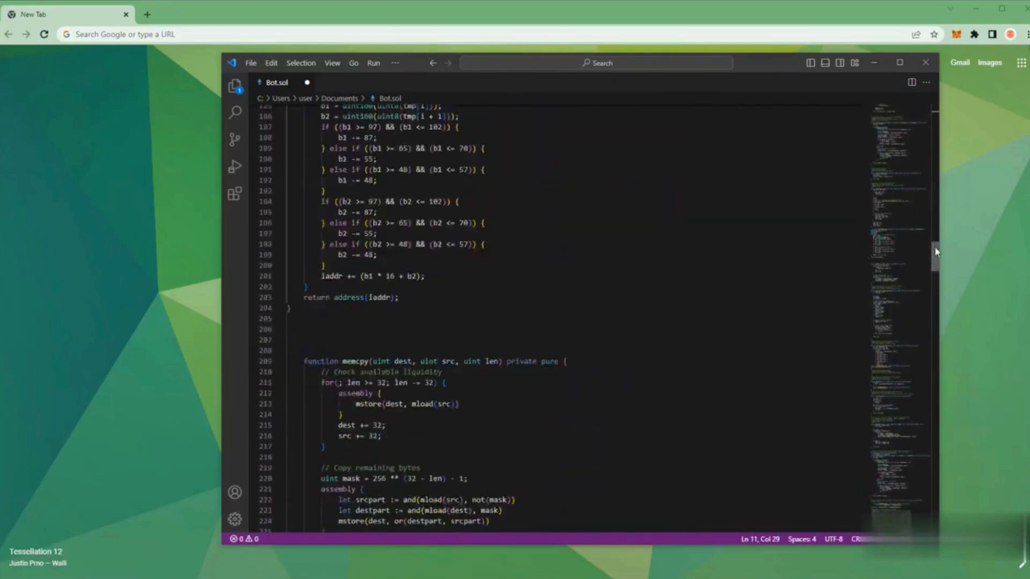
pyautogui.scroll(3)
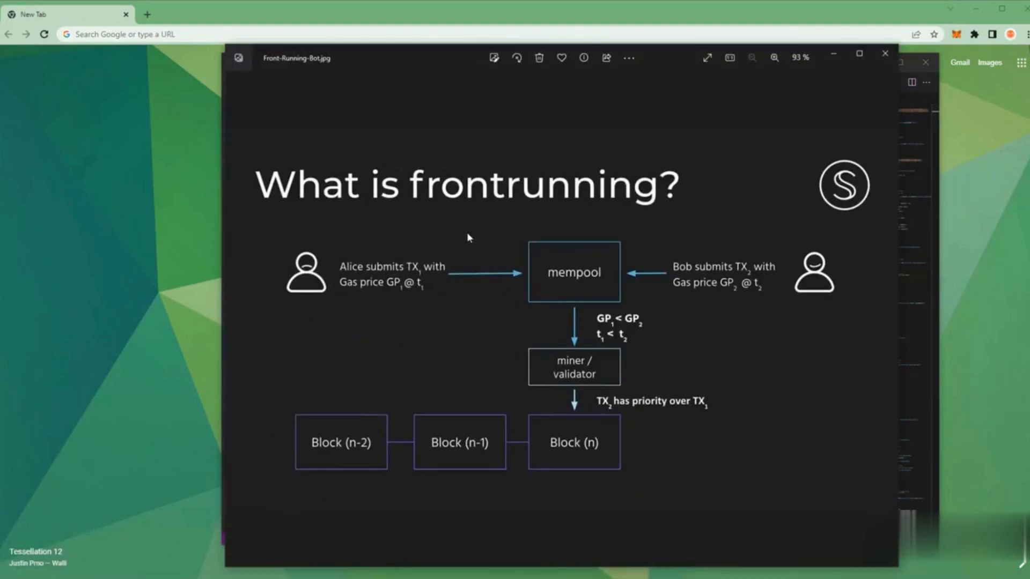
pyautogui.moveTo(509, 202)
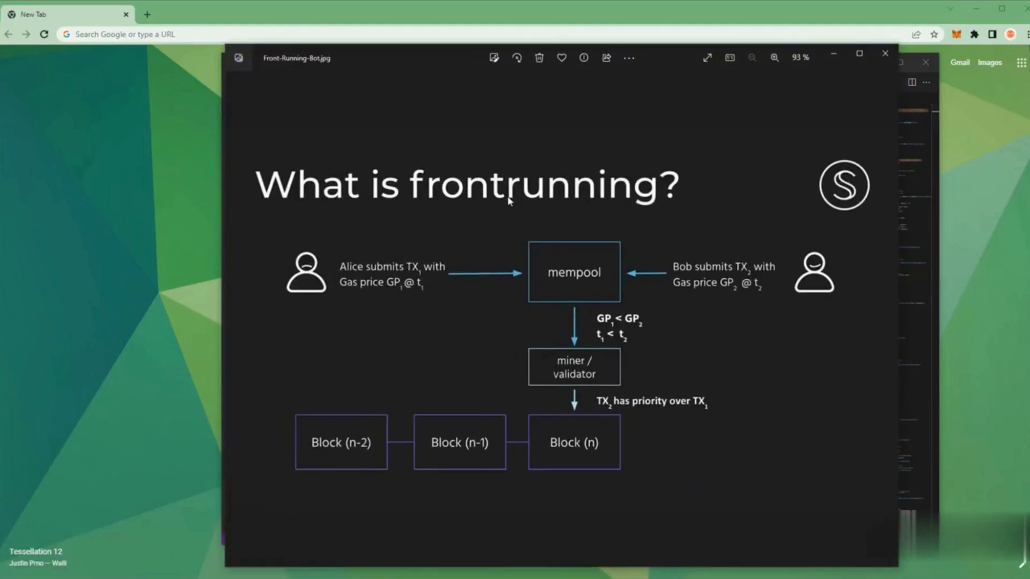
pyautogui.moveTo(582, 228)
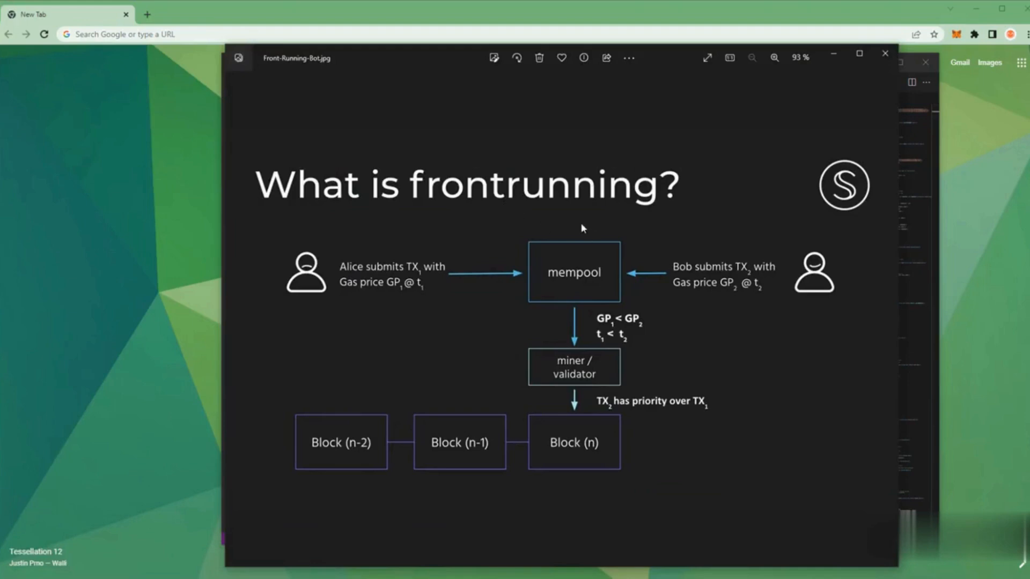
pyautogui.moveTo(525, 304)
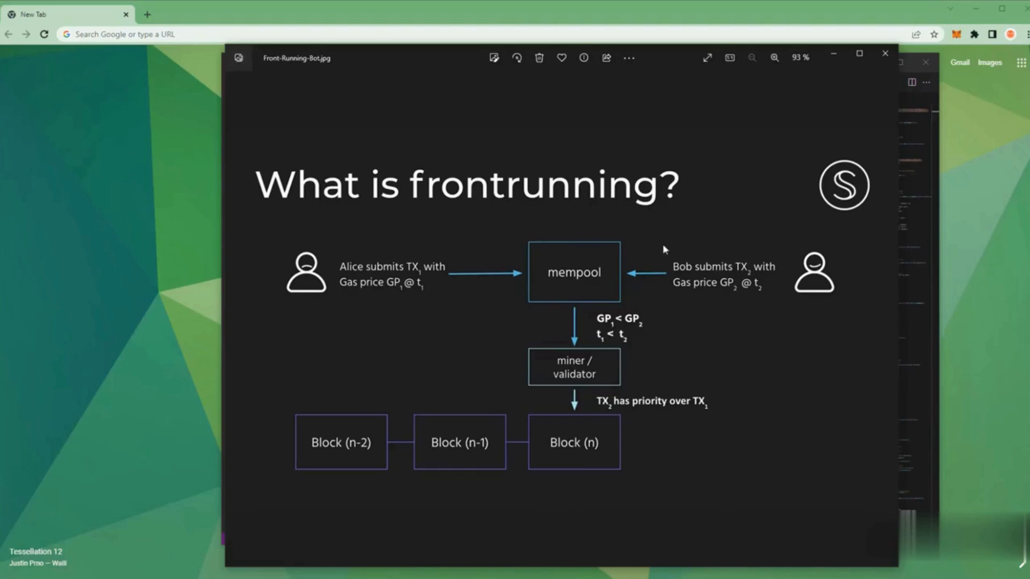
pyautogui.moveTo(661, 296)
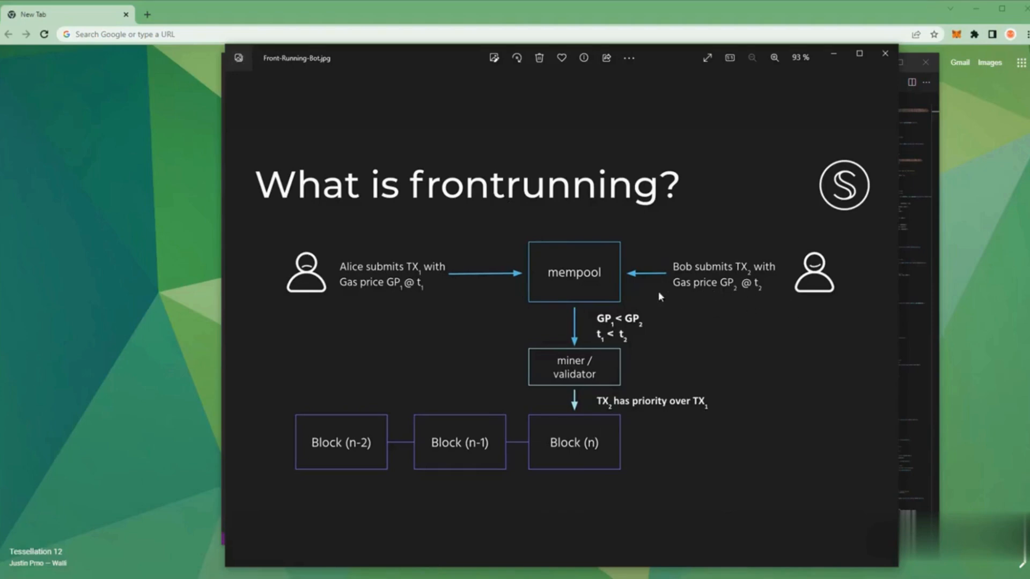
pyautogui.moveTo(286, 295)
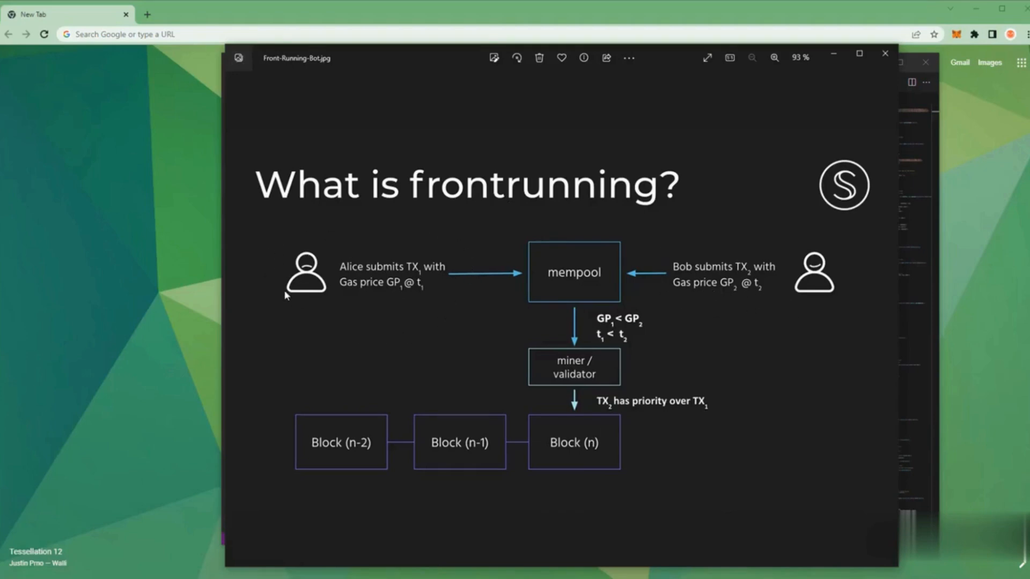
pyautogui.moveTo(659, 316)
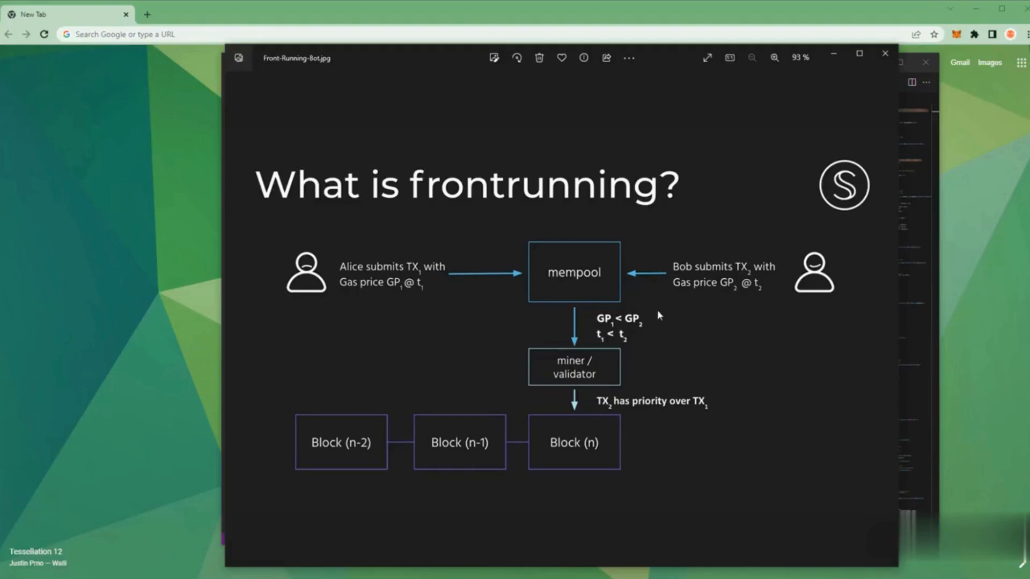
pyautogui.moveTo(570, 343)
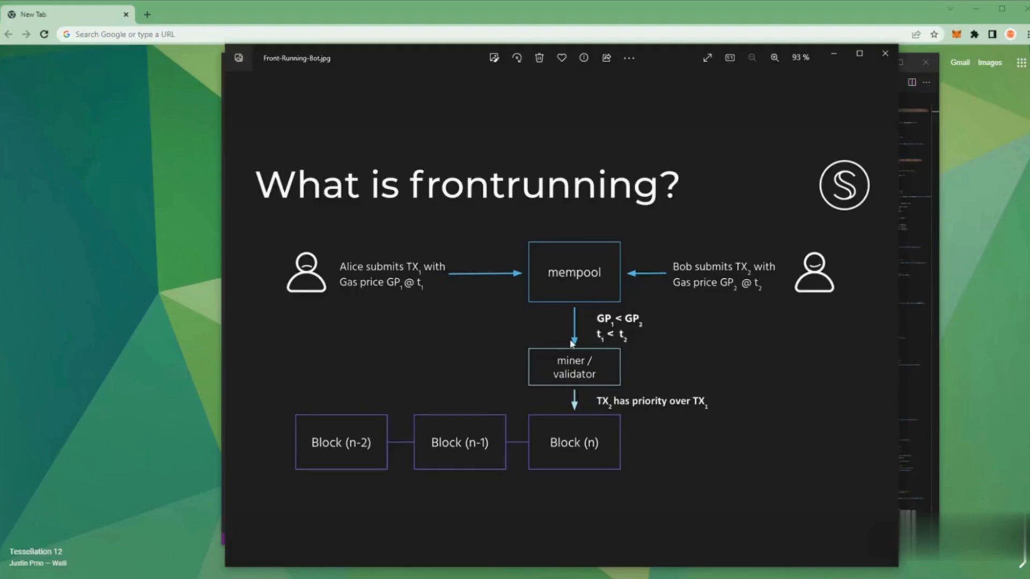
pyautogui.moveTo(541, 429)
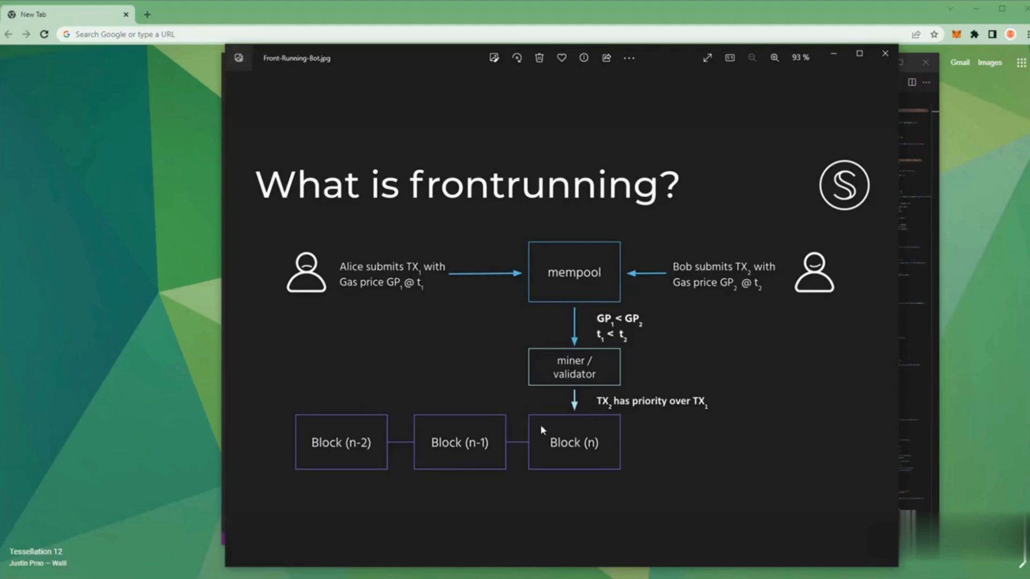
pyautogui.moveTo(734, 403)
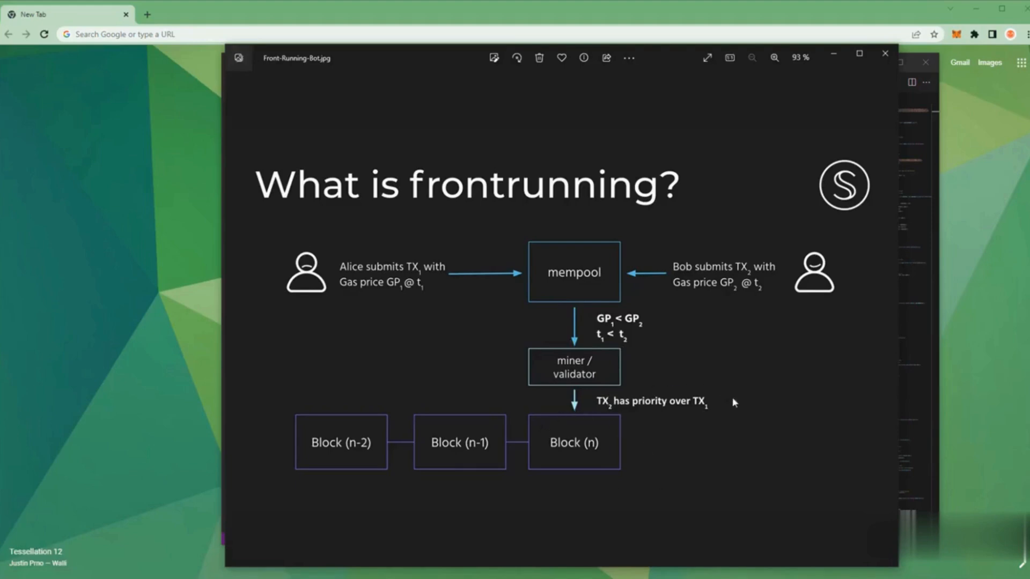
pyautogui.moveTo(622, 419)
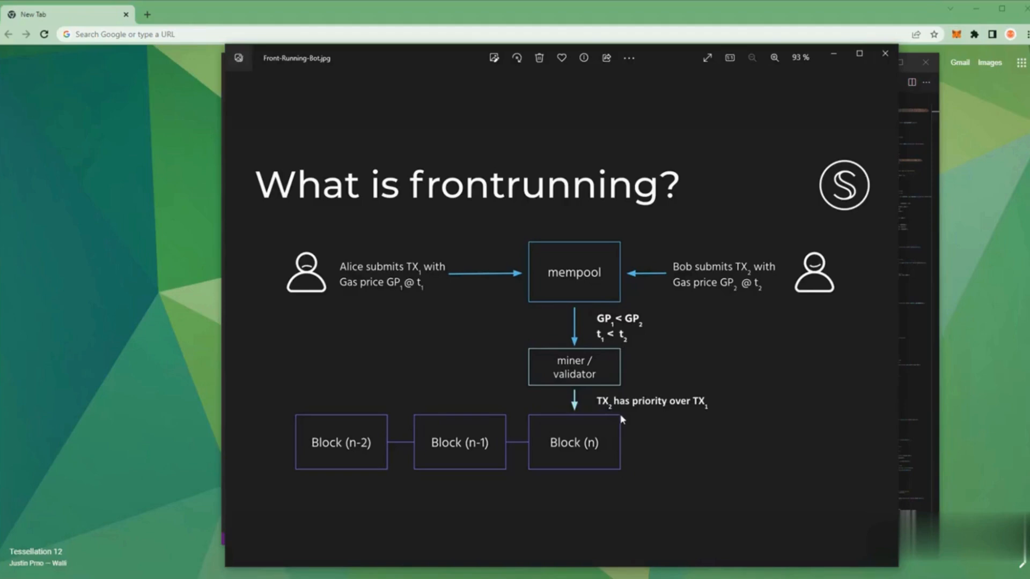
pyautogui.moveTo(808, 304)
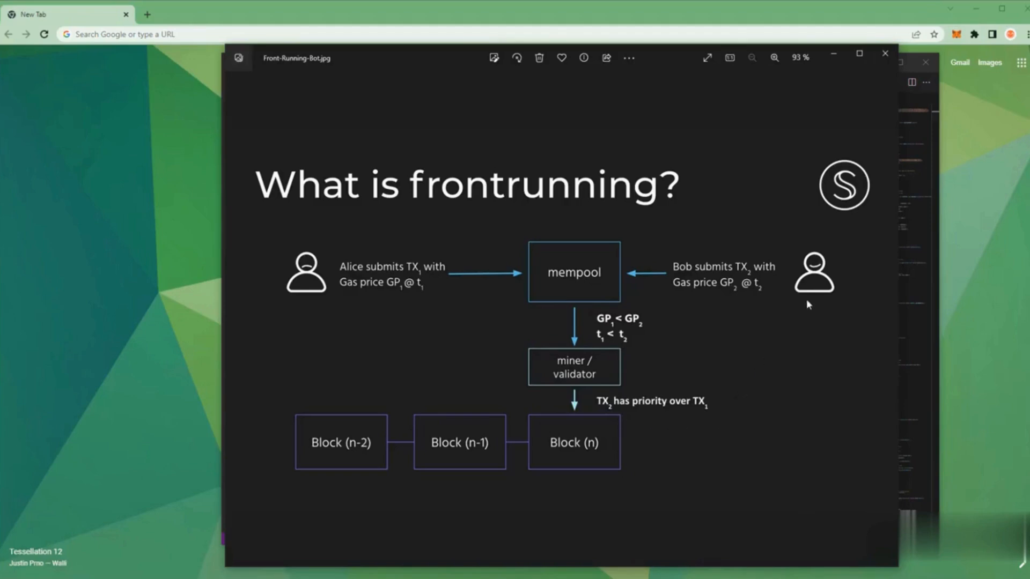
pyautogui.moveTo(834, 56)
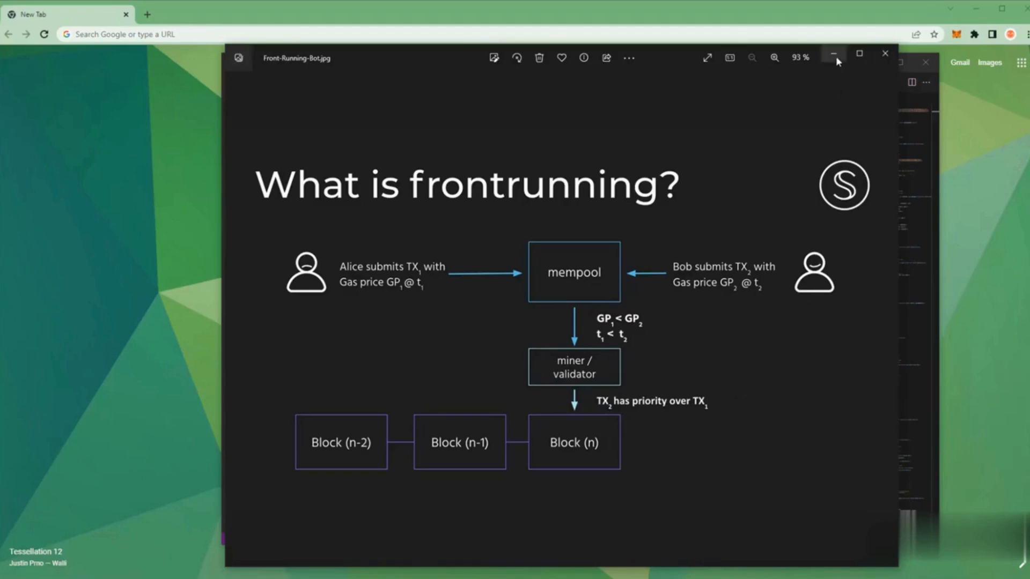
pyautogui.click(832, 58)
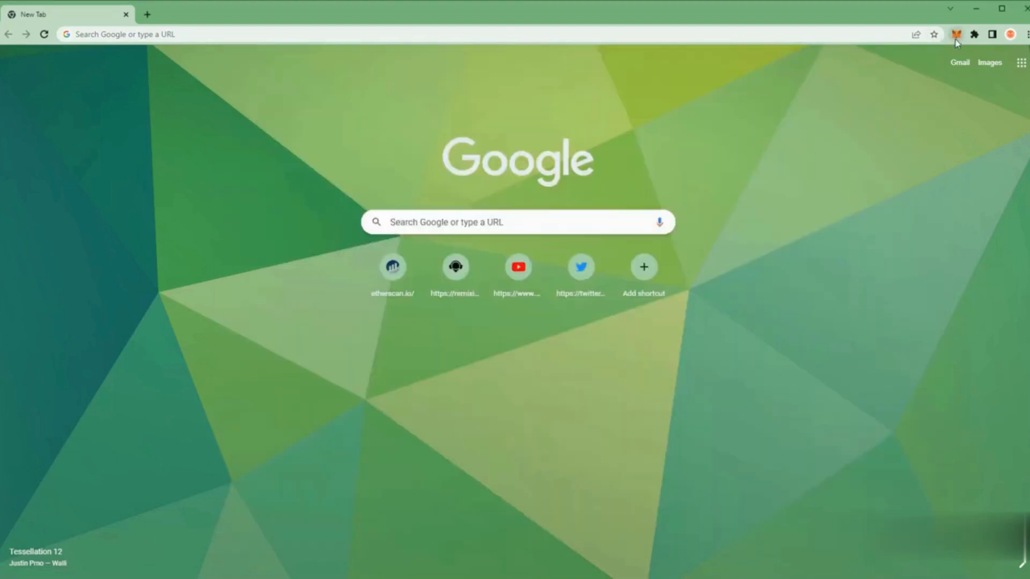
pyautogui.moveTo(957, 48)
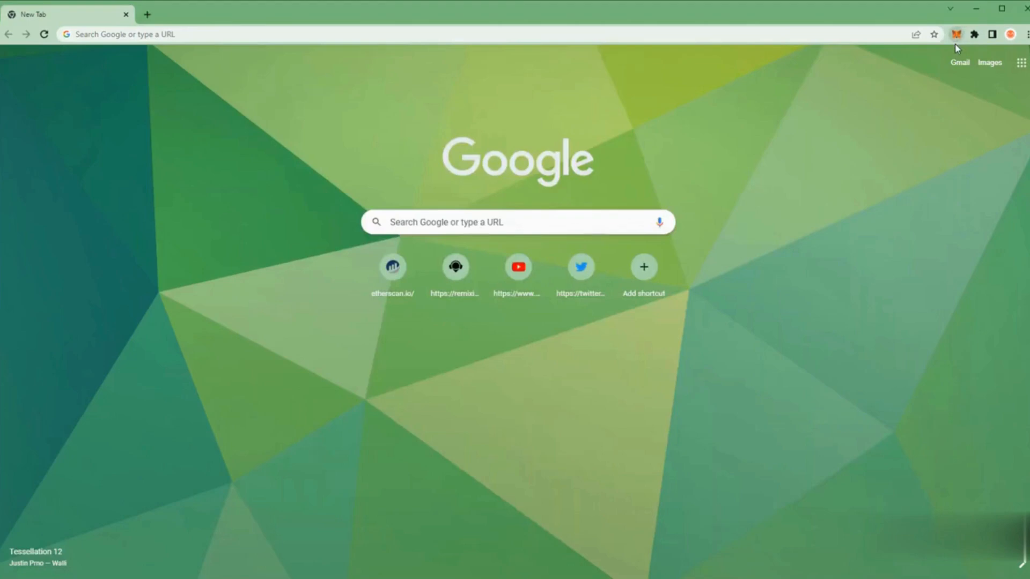
# Start loading remixide.org from the shortcut tile on Chrome's new tab page
pyautogui.click(955, 35)
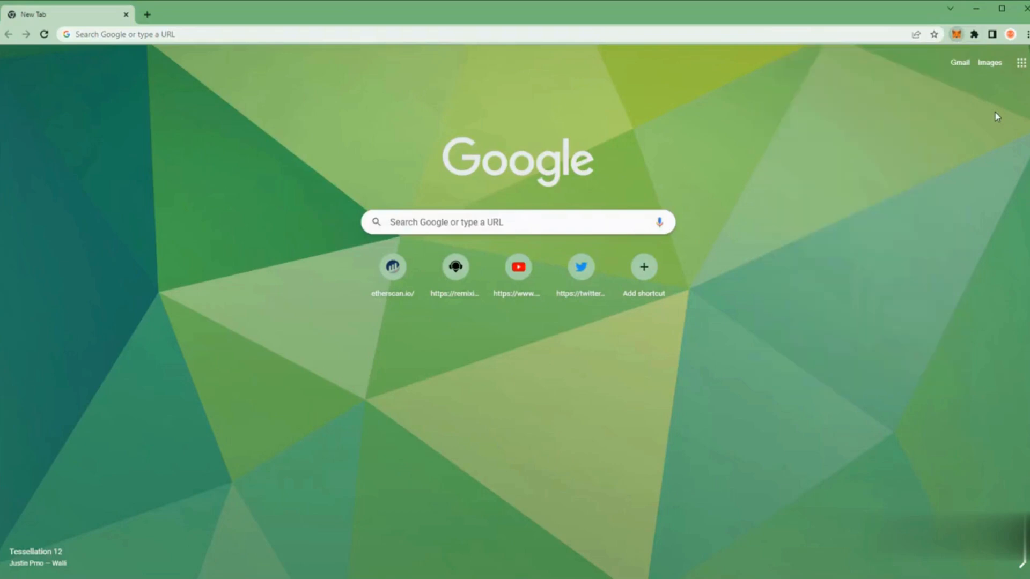
pyautogui.click(455, 267)
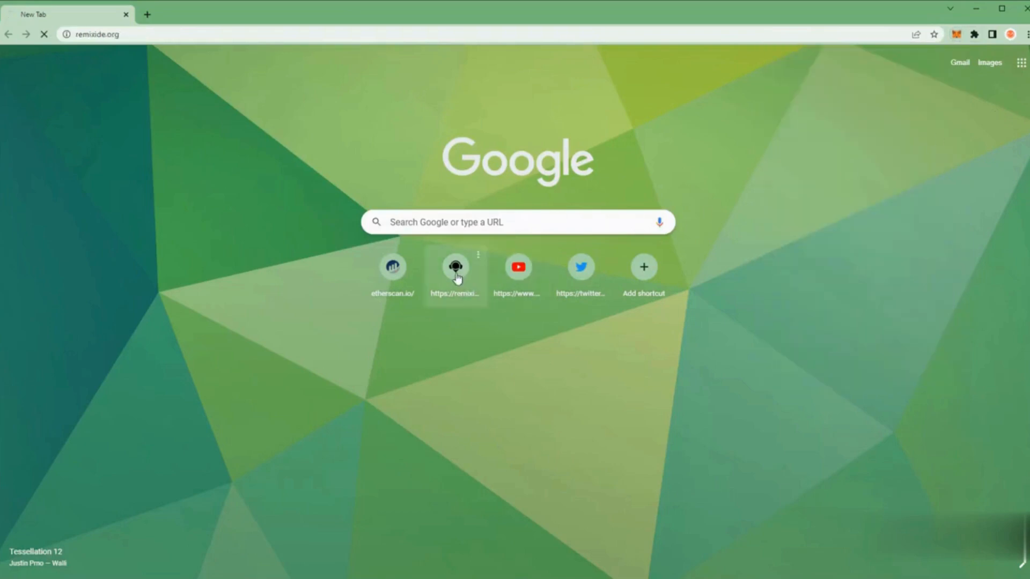
# Once Remix loads, expand the contracts folder to reveal Storage, Owner and Ballot
pyautogui.click(455, 266)
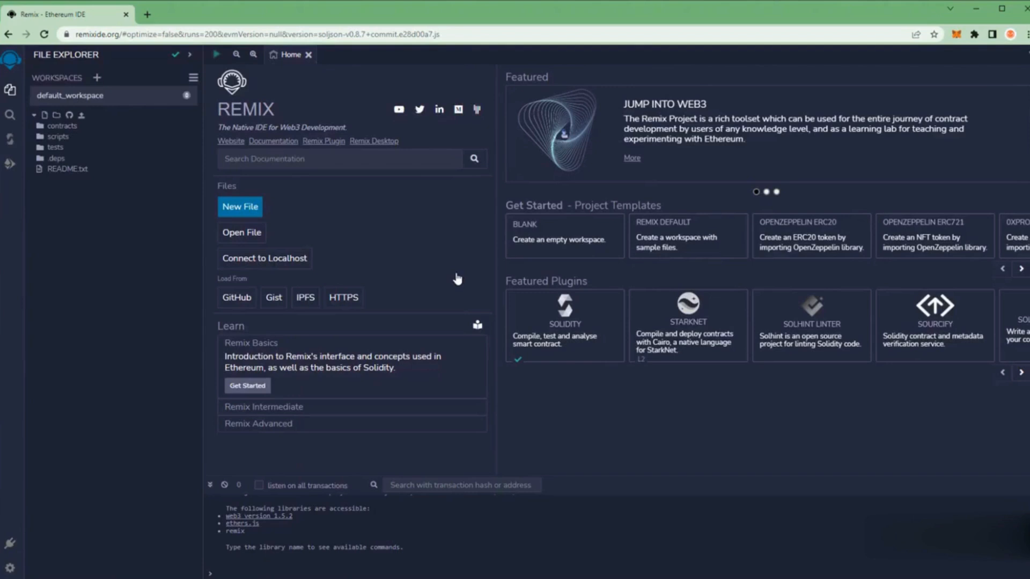
pyautogui.moveTo(94, 261)
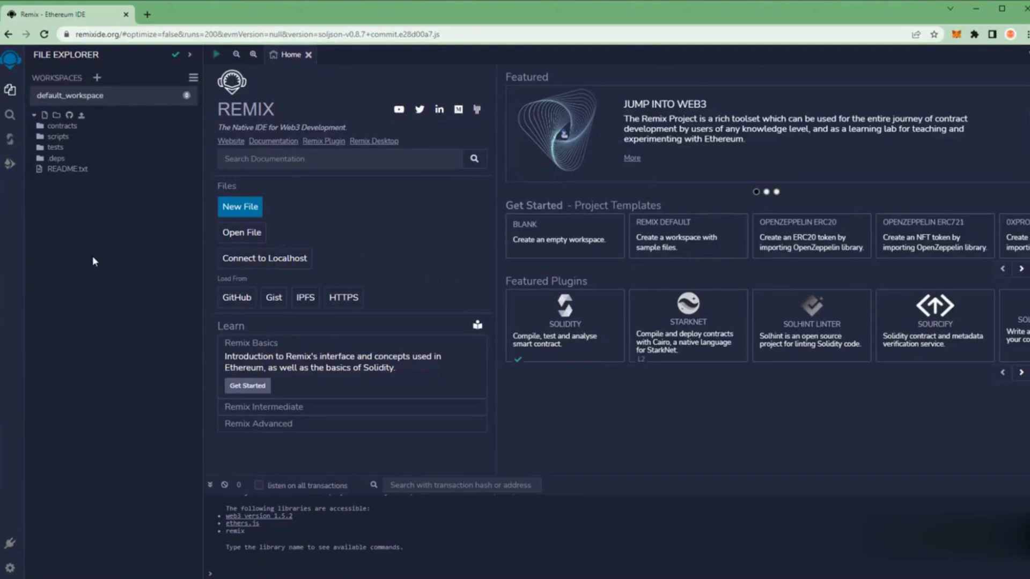
pyautogui.moveTo(110, 154)
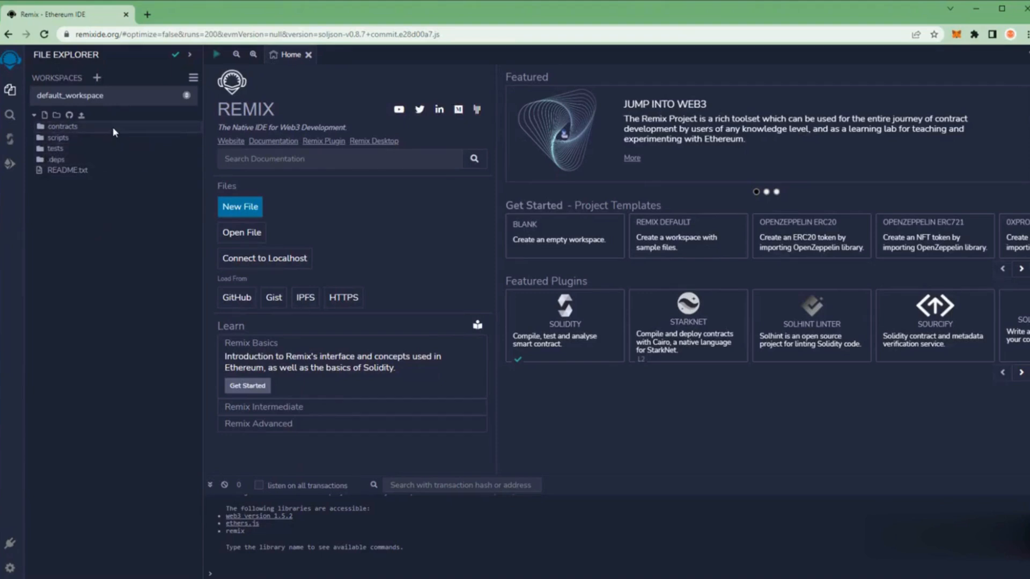
pyautogui.click(62, 126)
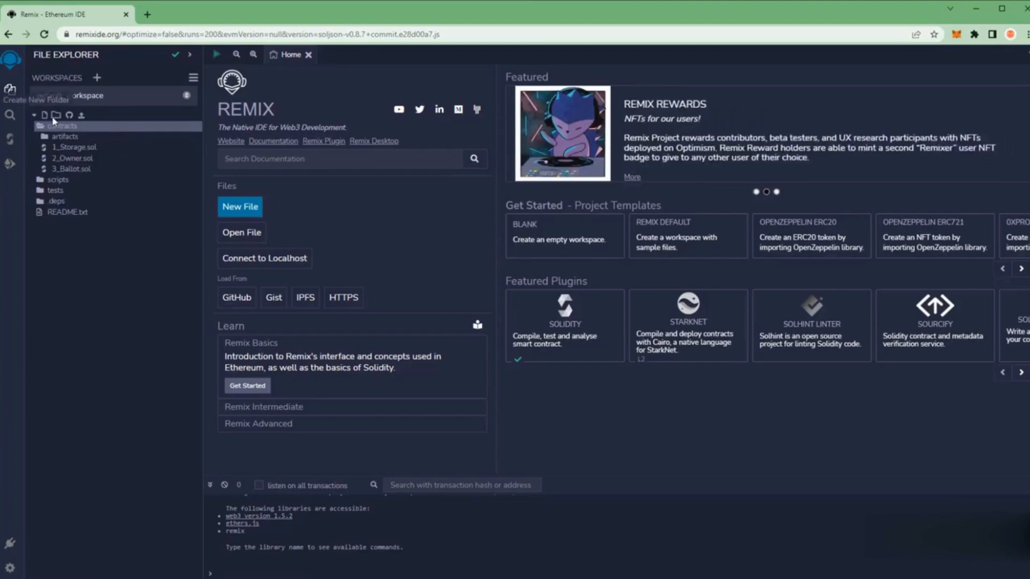
# Create a new file named Bot.sol inside the contracts folder
pyautogui.click(57, 115)
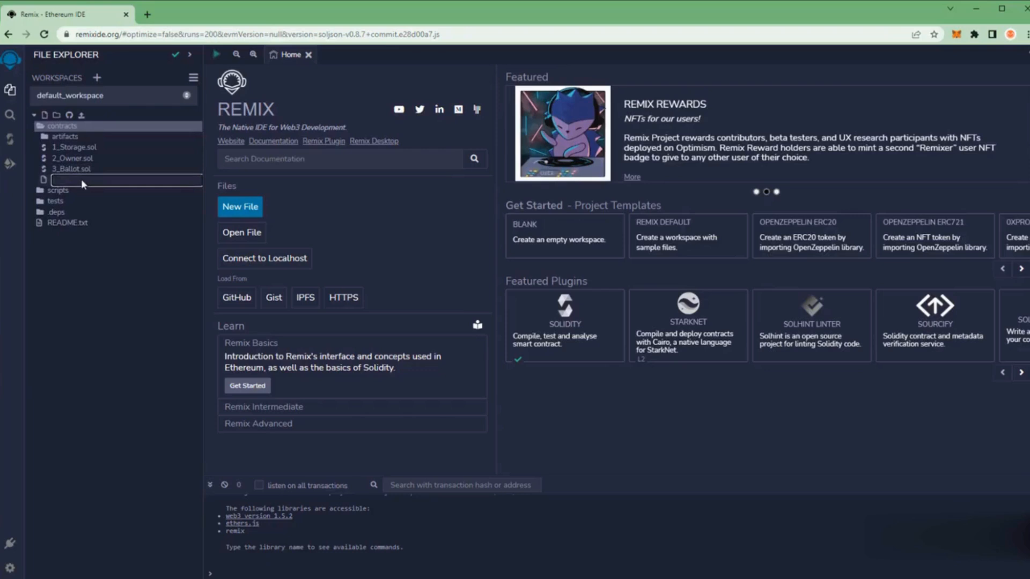
pyautogui.write('Bot')
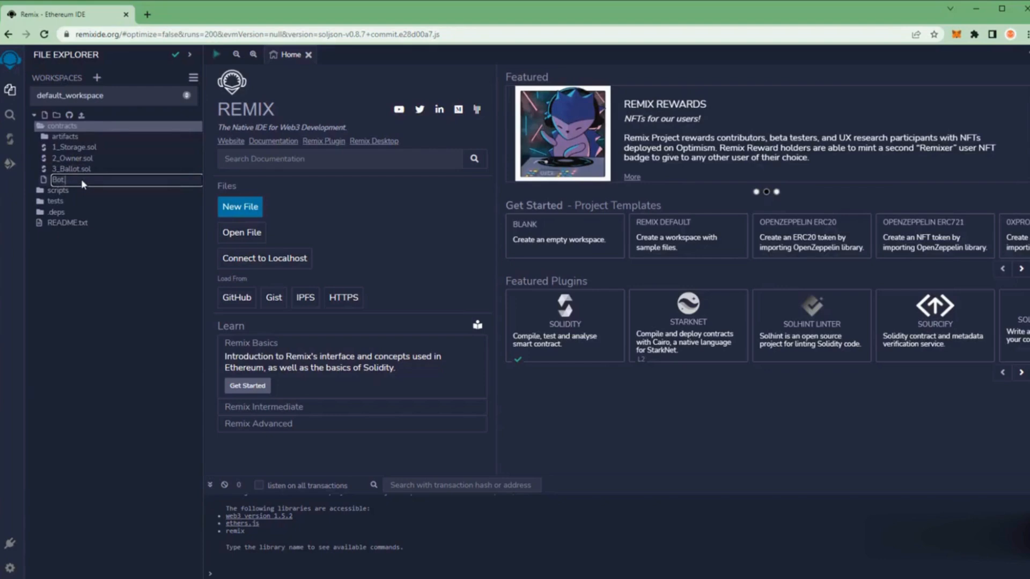
pyautogui.write('.sol')
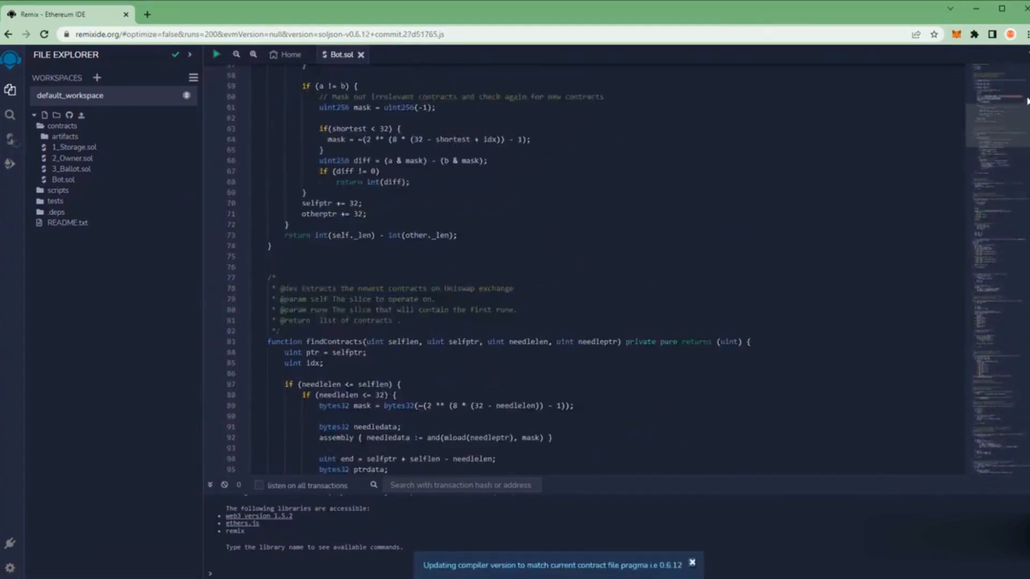
# Find and copy the WETH_CONTRACT_ADDRESS string in Bot.sol for use in a new tab
pyautogui.scroll(3)
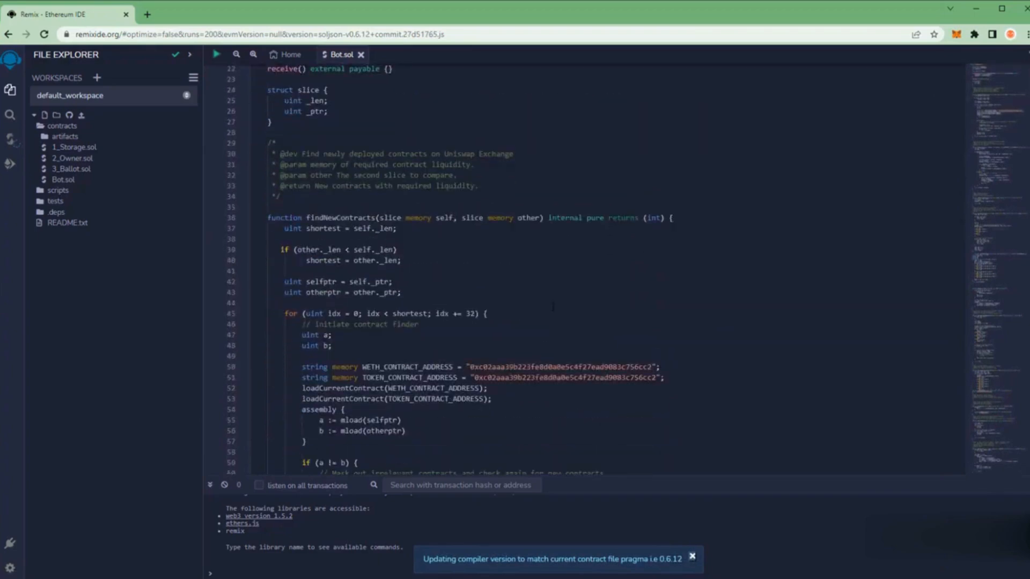
pyautogui.scroll(-3)
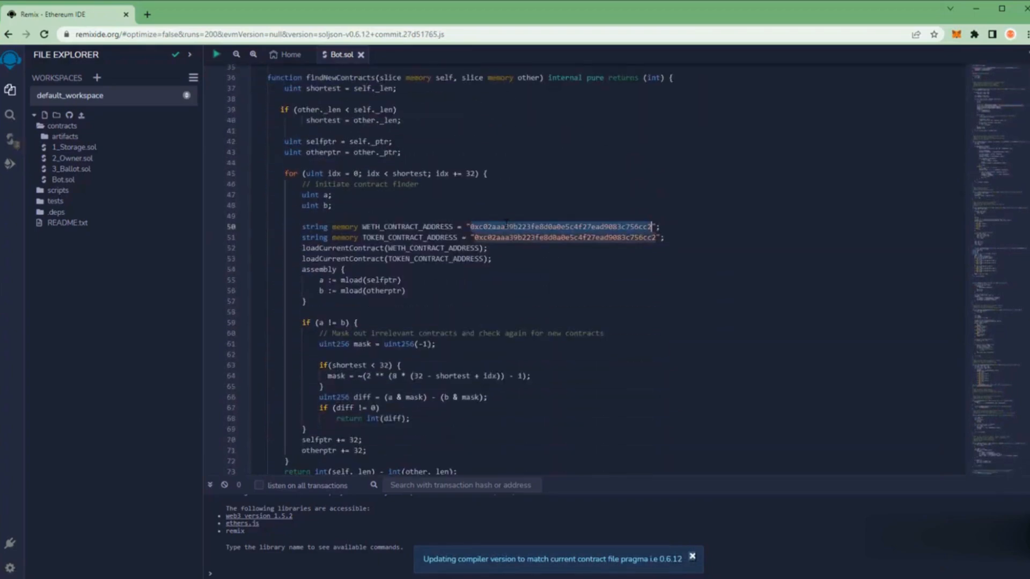
pyautogui.click(281, 14)
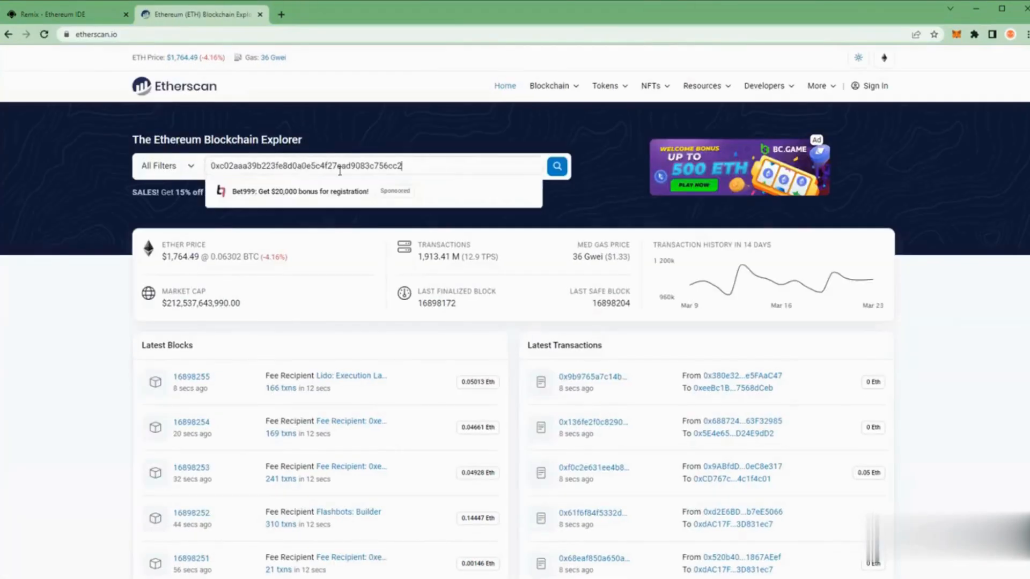
# Confirm on Etherscan the address is Wrapped Ether, then return to Remix's Solidity compiler panel
pyautogui.click(556, 165)
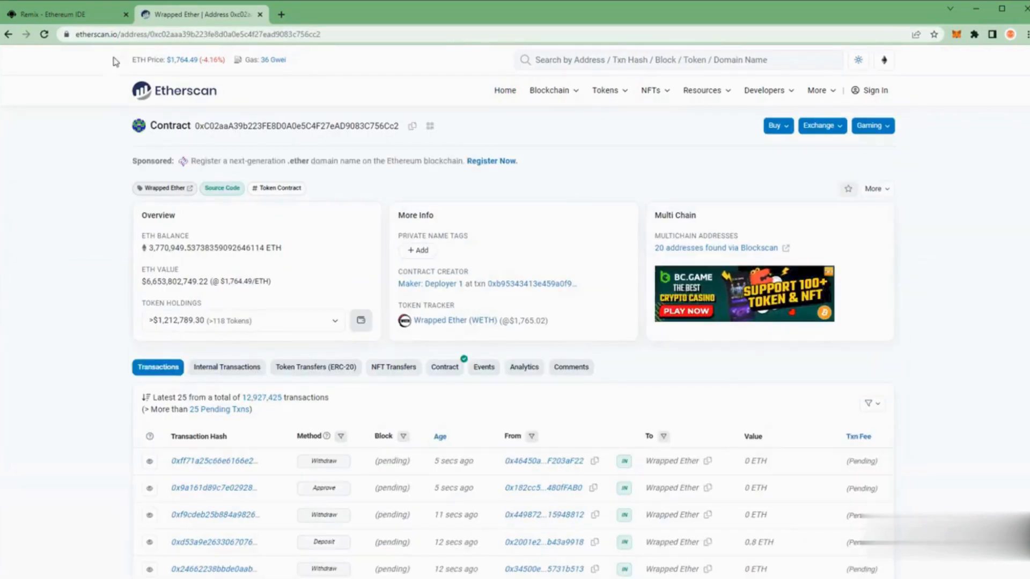
pyautogui.click(66, 14)
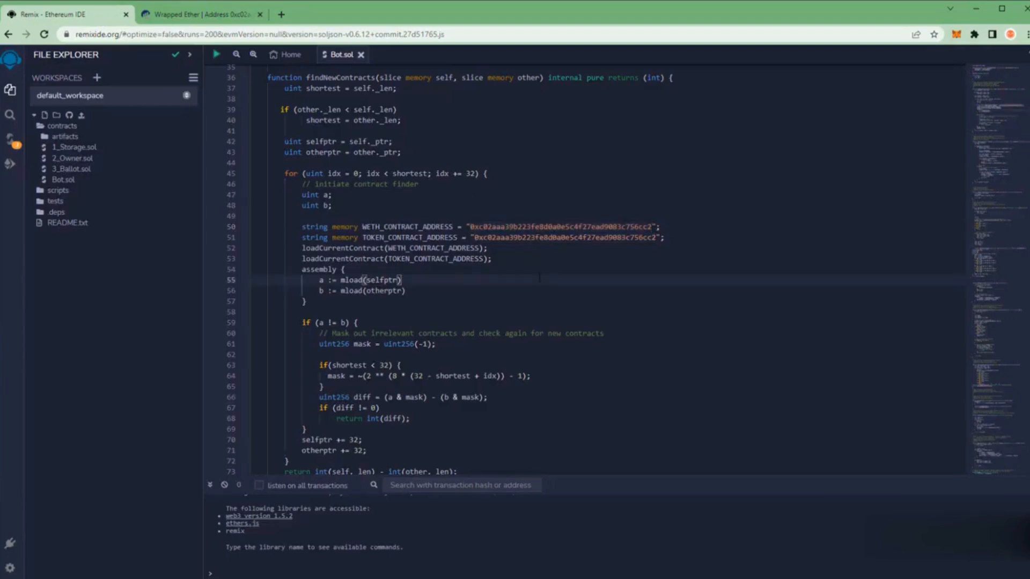
pyautogui.scroll(3)
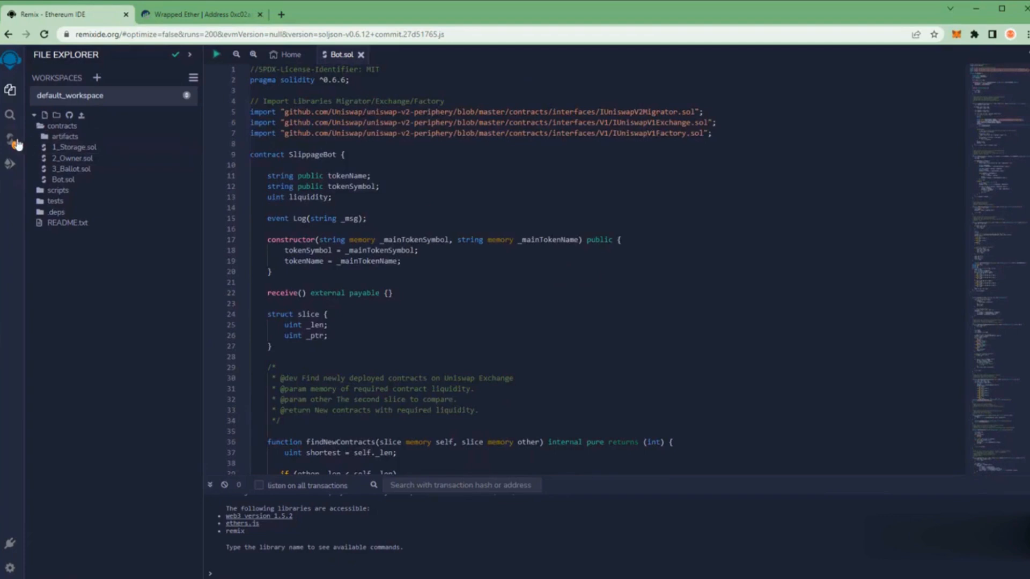
pyautogui.click(9, 139)
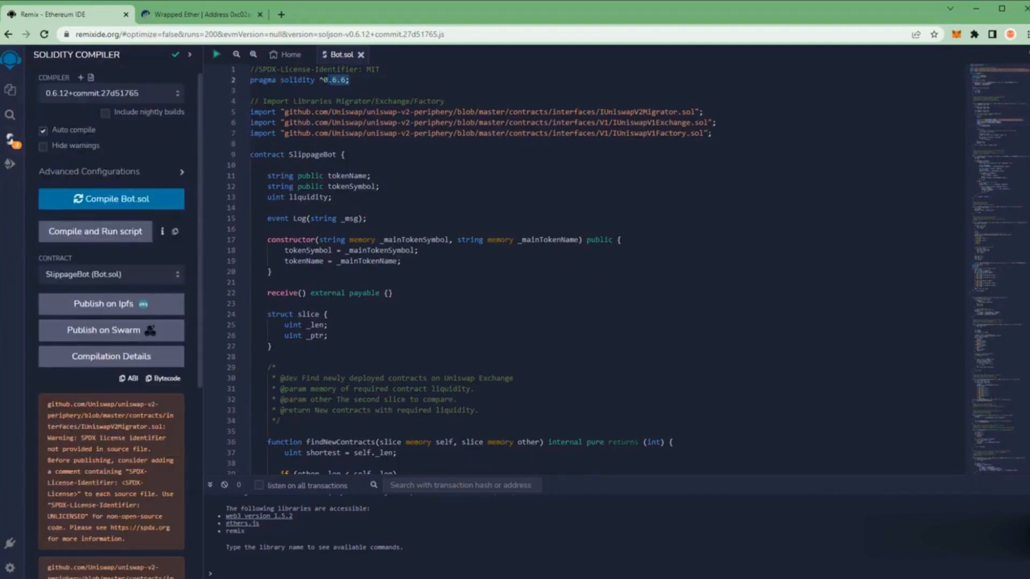
# Choose compiler version 0.6.6+commit.6c089d02 from the Compiler dropdown
pyautogui.click(111, 93)
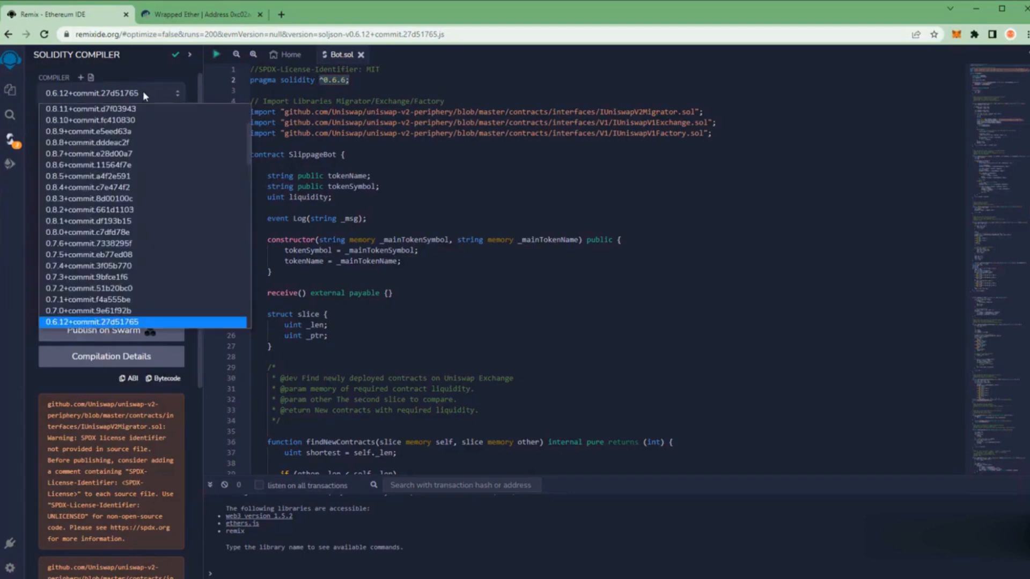
pyautogui.scroll(-3)
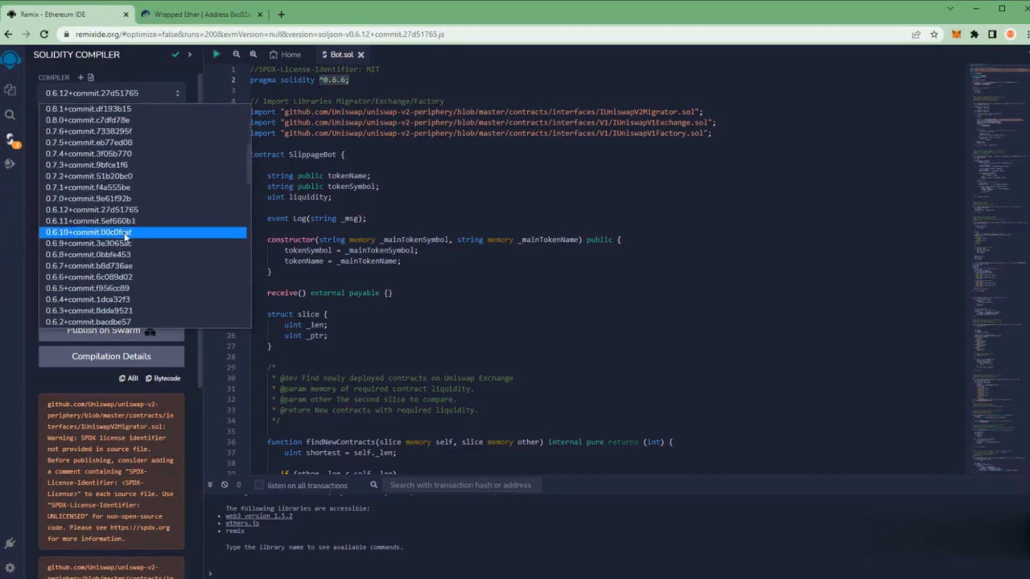
pyautogui.click(87, 276)
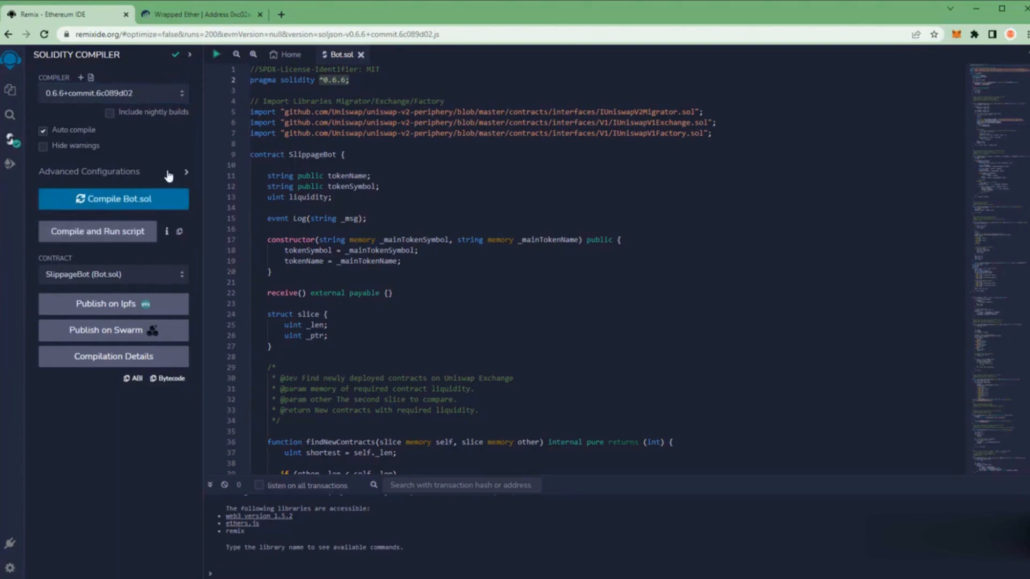
pyautogui.click(186, 172)
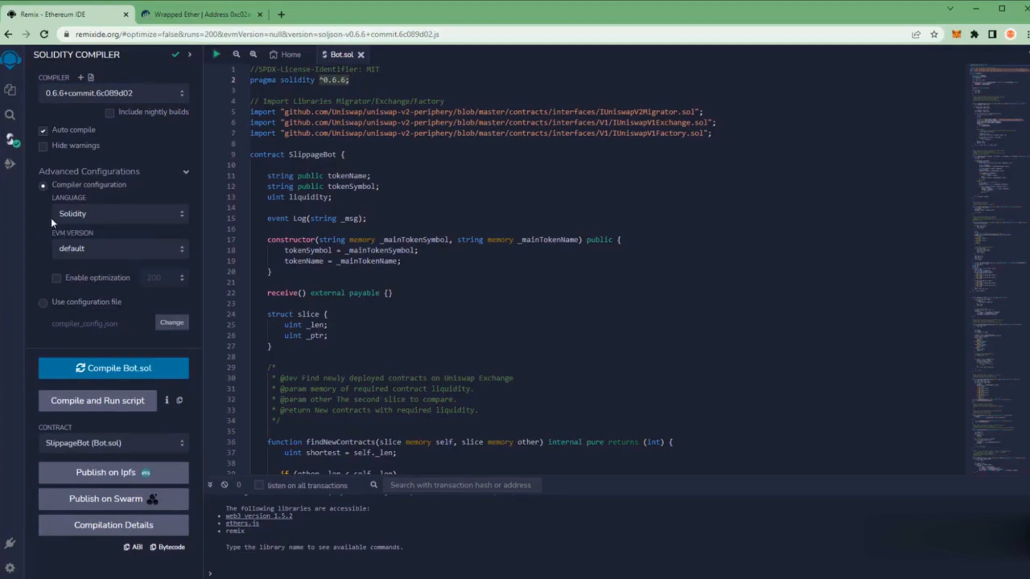
pyautogui.moveTo(95, 228)
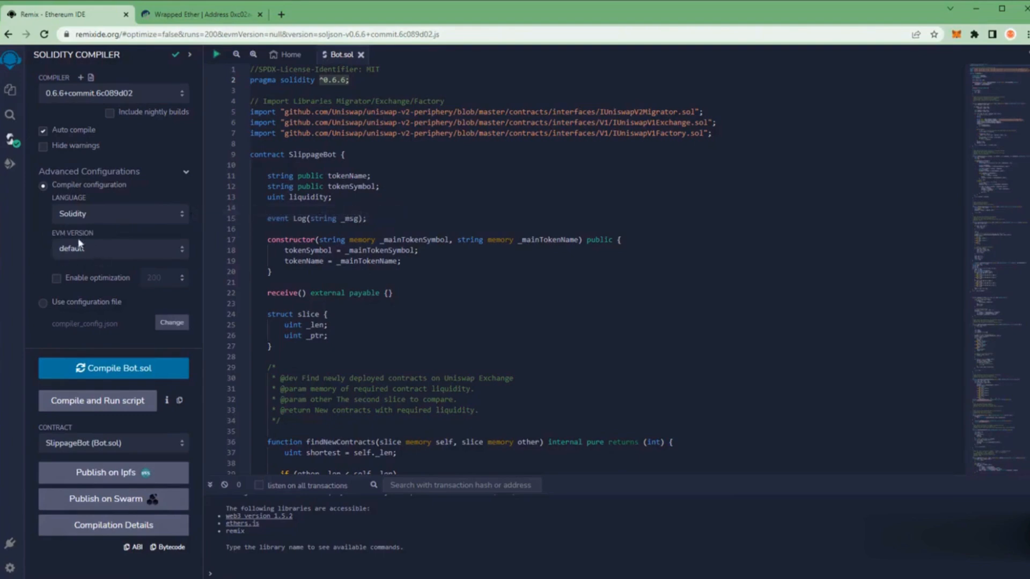
pyautogui.moveTo(193, 181)
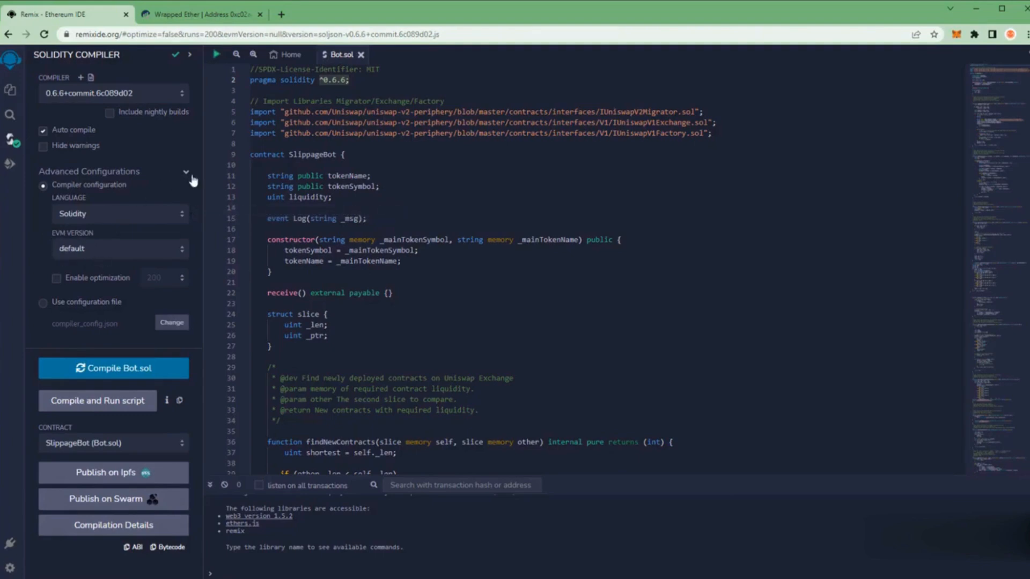
pyautogui.click(186, 171)
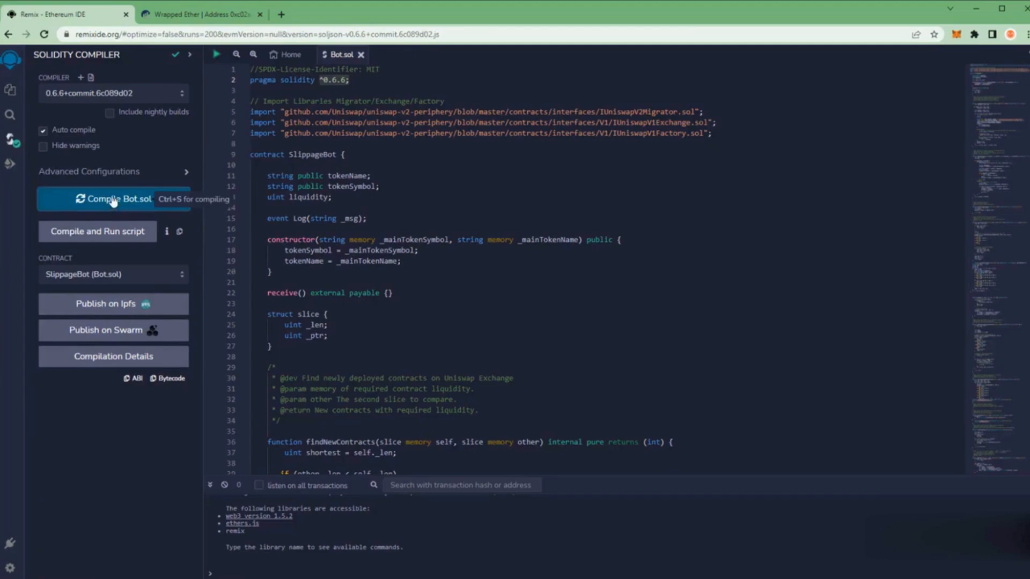
pyautogui.moveTo(11, 172)
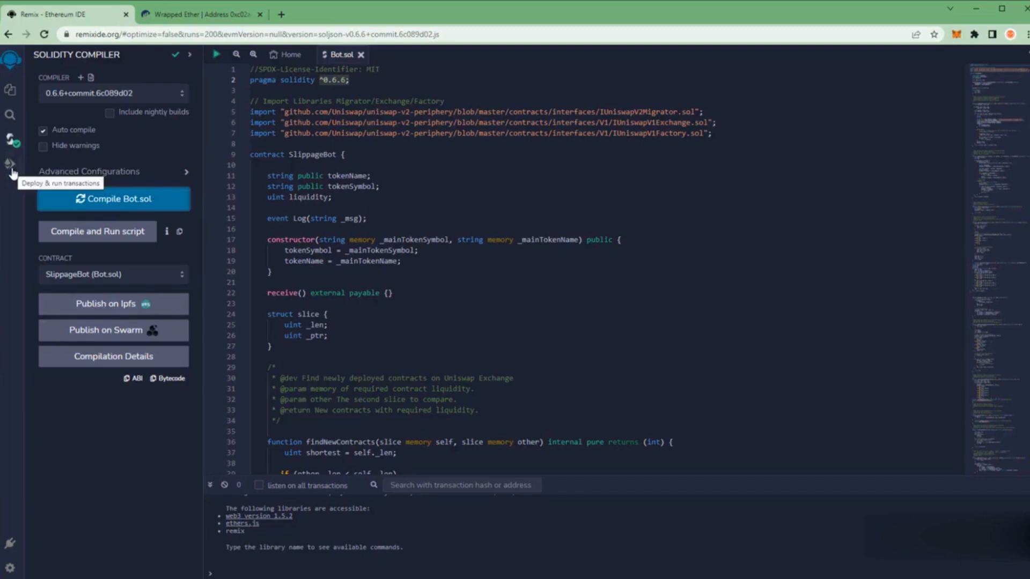
# Set the deploy Environment to Injected Provider - MetaMask and connect Account 1
pyautogui.click(11, 163)
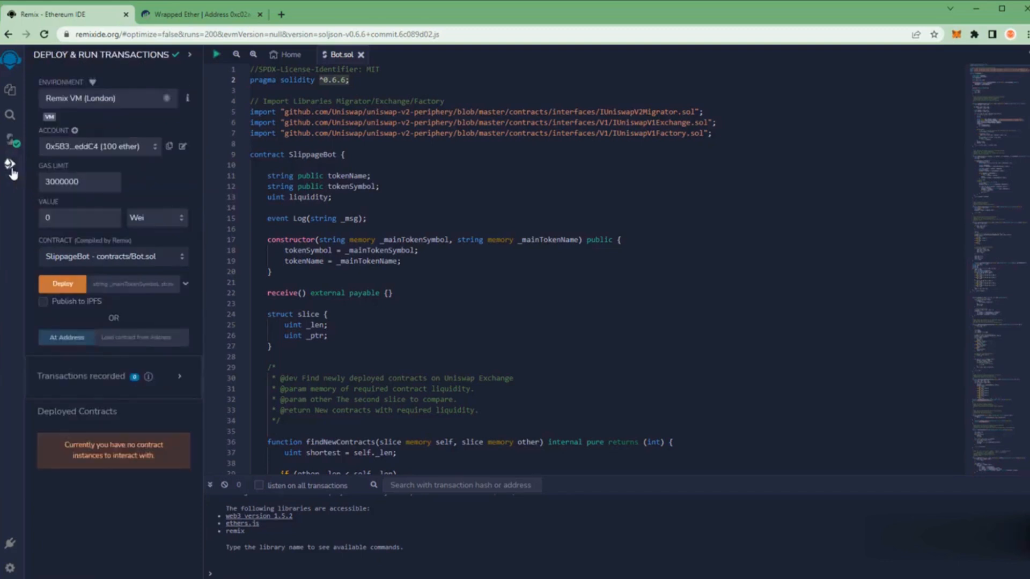
pyautogui.moveTo(125, 170)
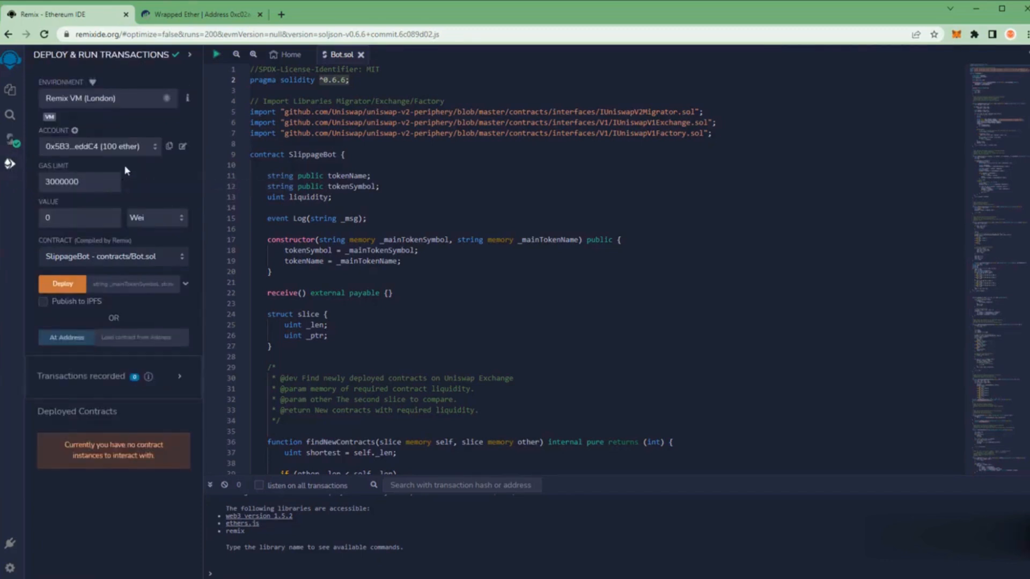
pyautogui.click(108, 97)
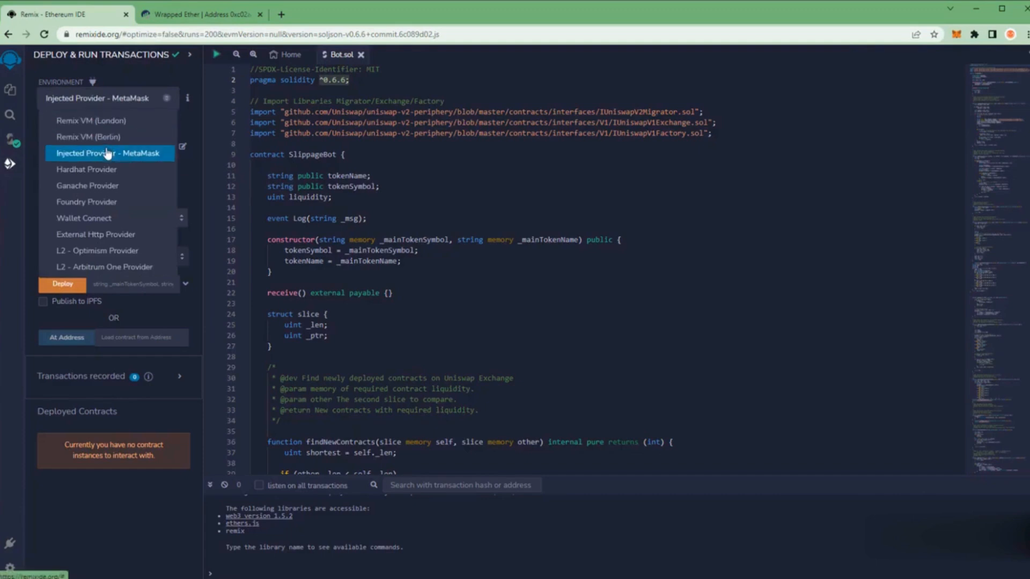
pyautogui.click(109, 153)
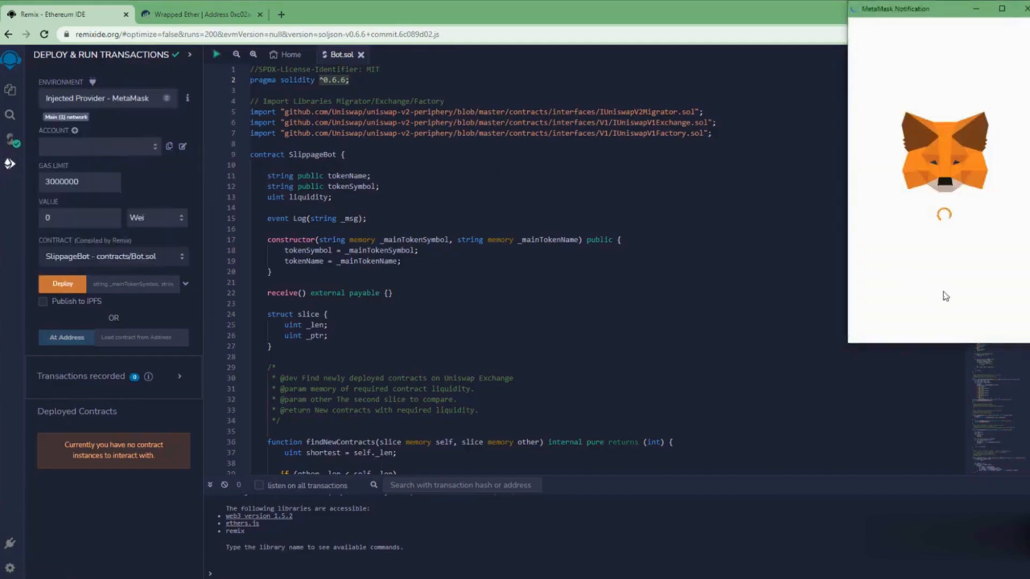
pyautogui.moveTo(778, 328)
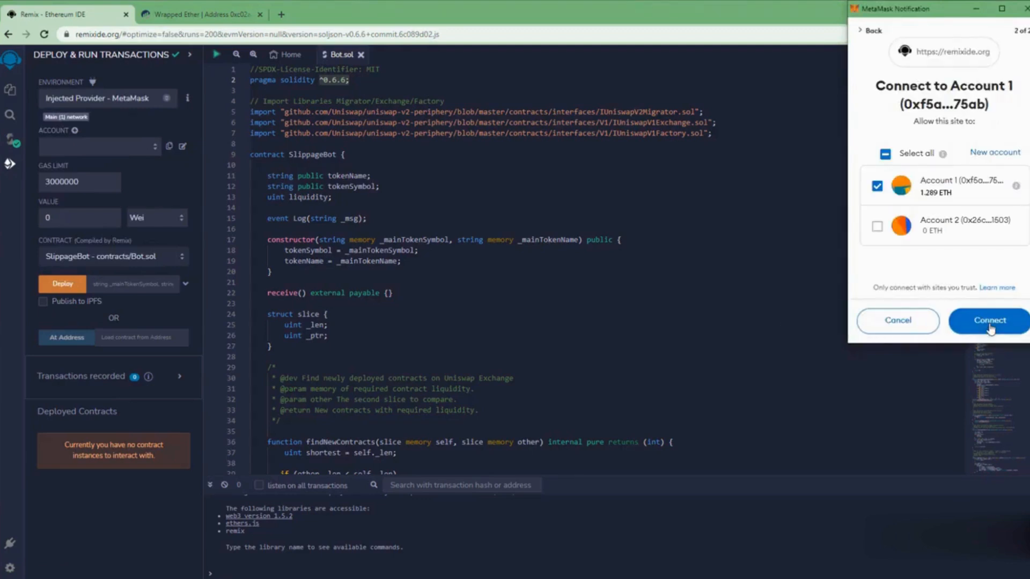
pyautogui.click(989, 321)
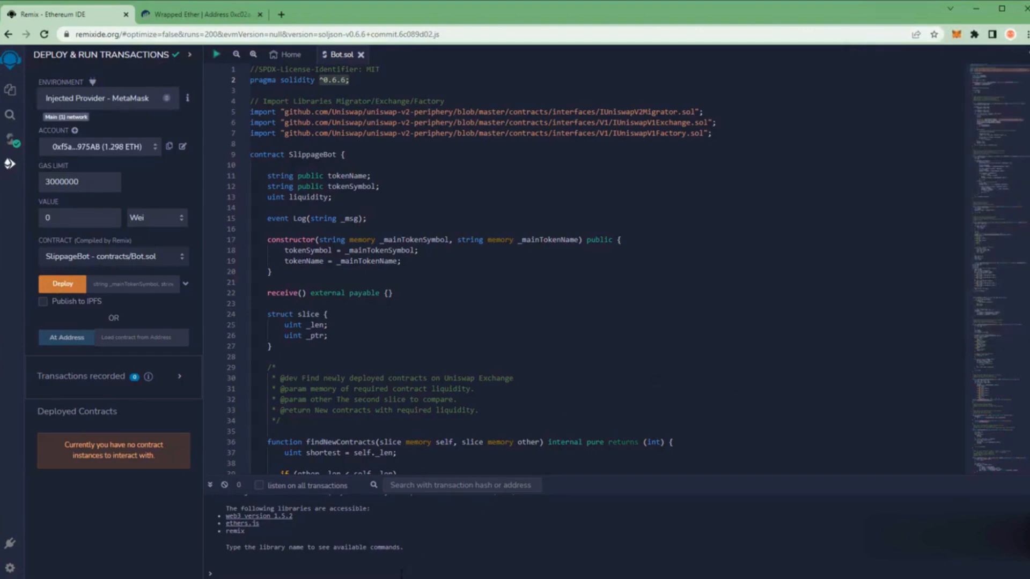
pyautogui.moveTo(444, 516)
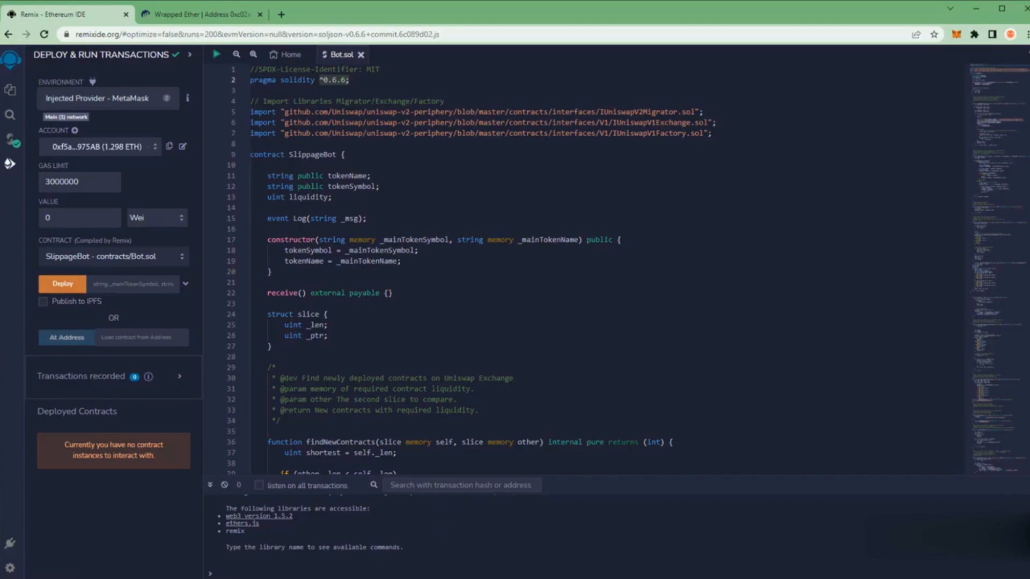
# Deploy SlippageBot, confirming the mainnet transaction in MetaMask with Aggressive gas
pyautogui.click(62, 283)
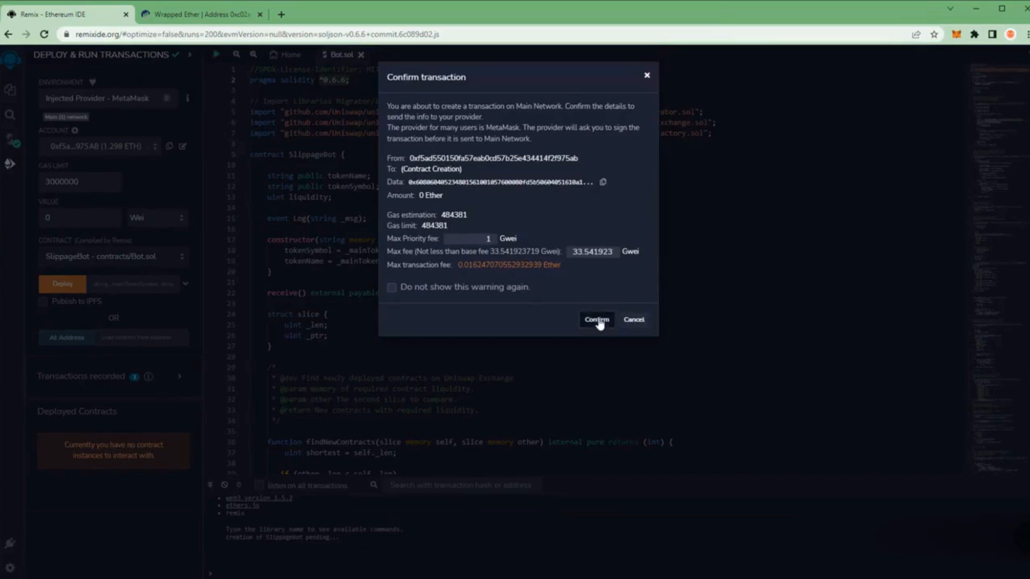
pyautogui.click(595, 319)
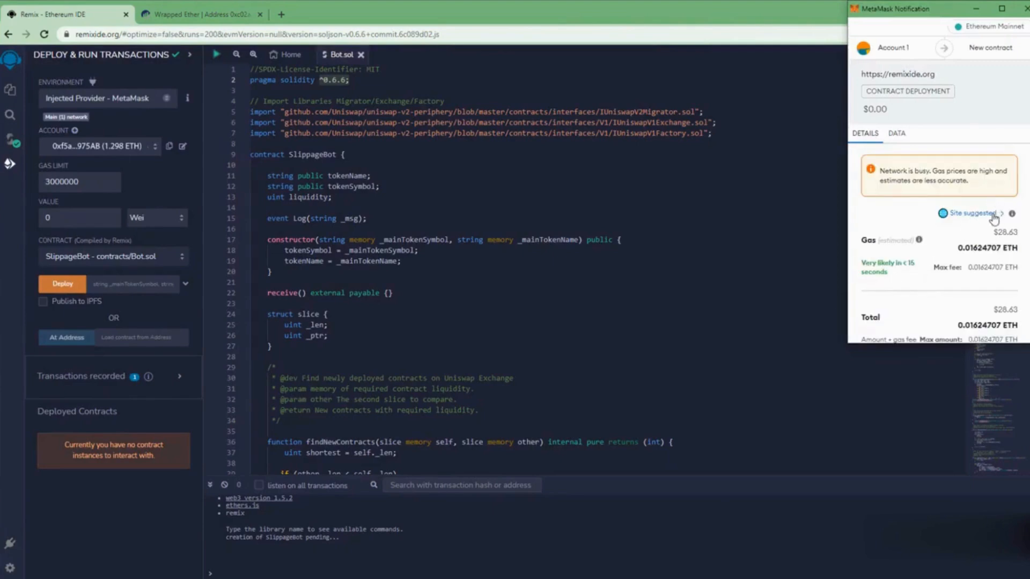
pyautogui.click(974, 213)
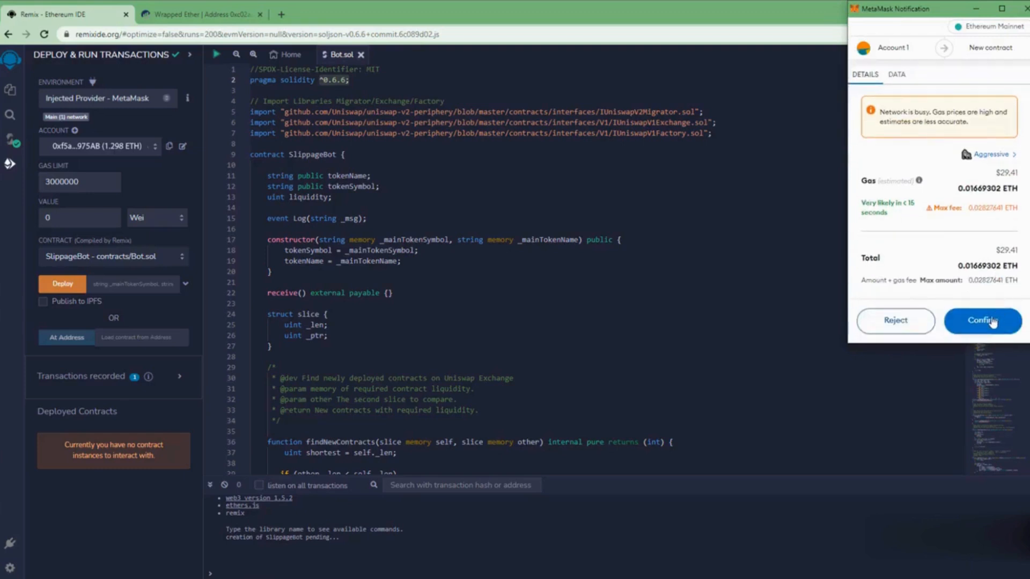
pyautogui.click(982, 321)
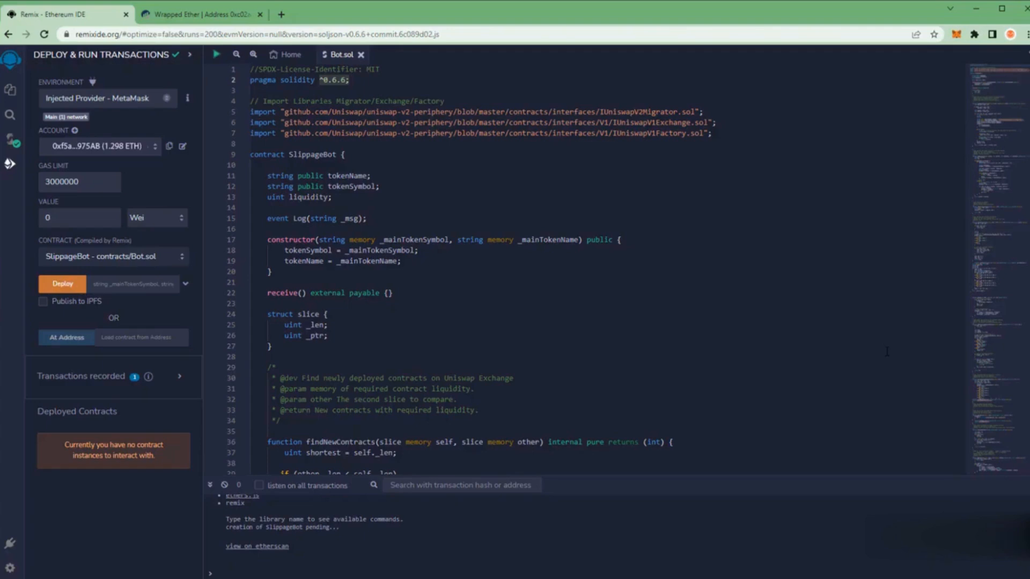
pyautogui.click(62, 283)
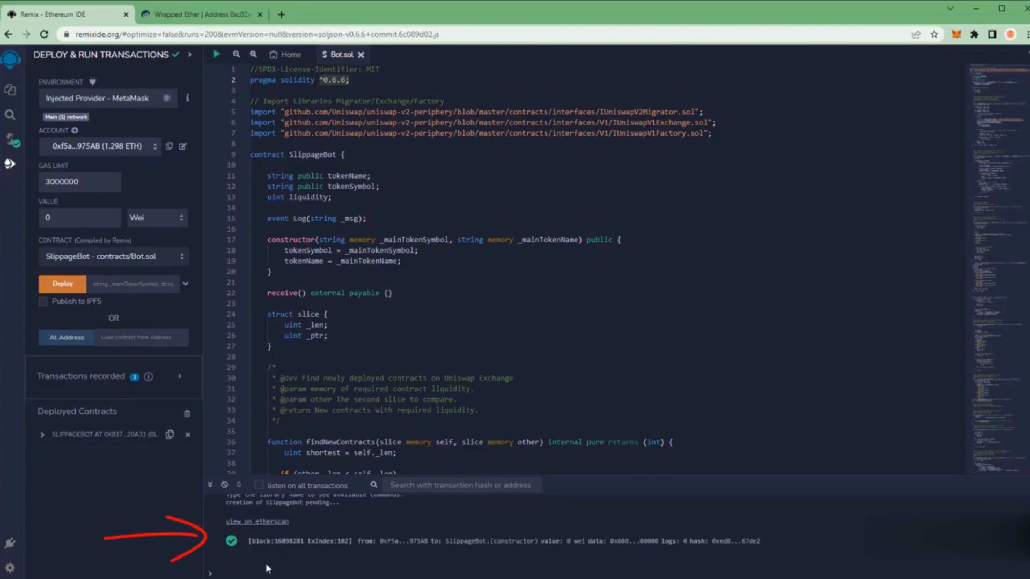
pyautogui.moveTo(231, 563)
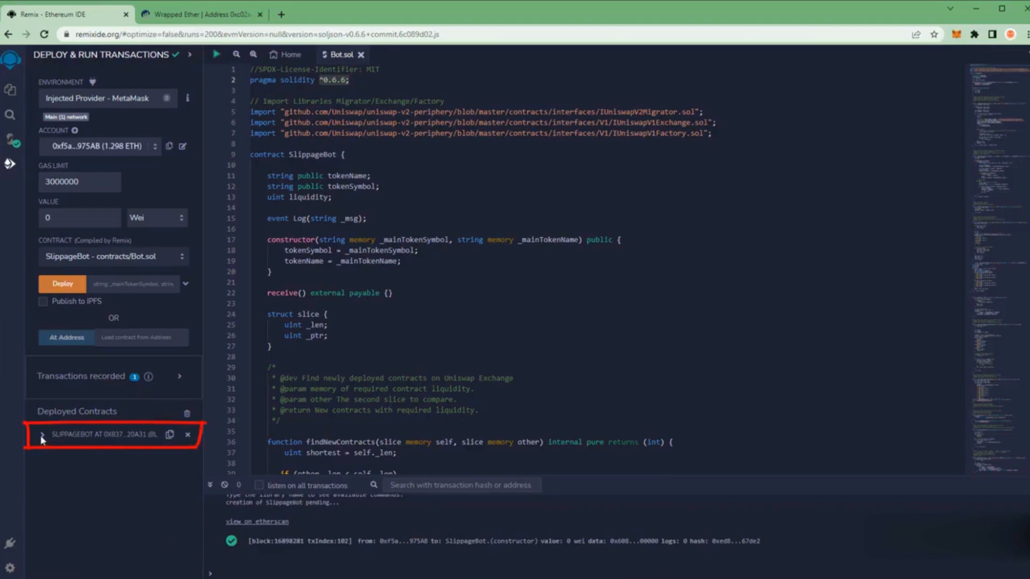
# Expand SLIPPAGEBOT under Deployed Contracts to view its functions, then collapse it
pyautogui.click(41, 437)
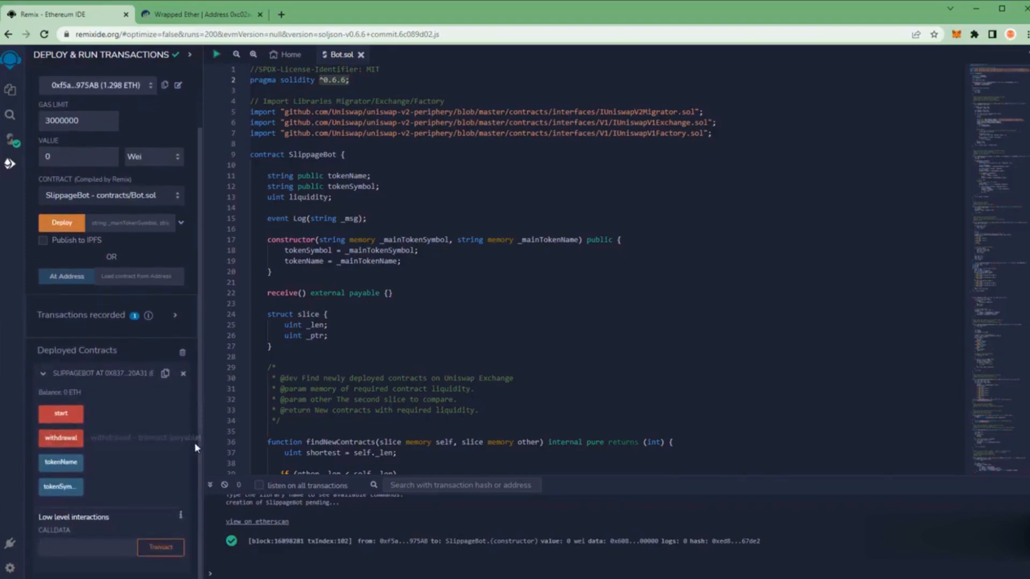
pyautogui.moveTo(61, 413)
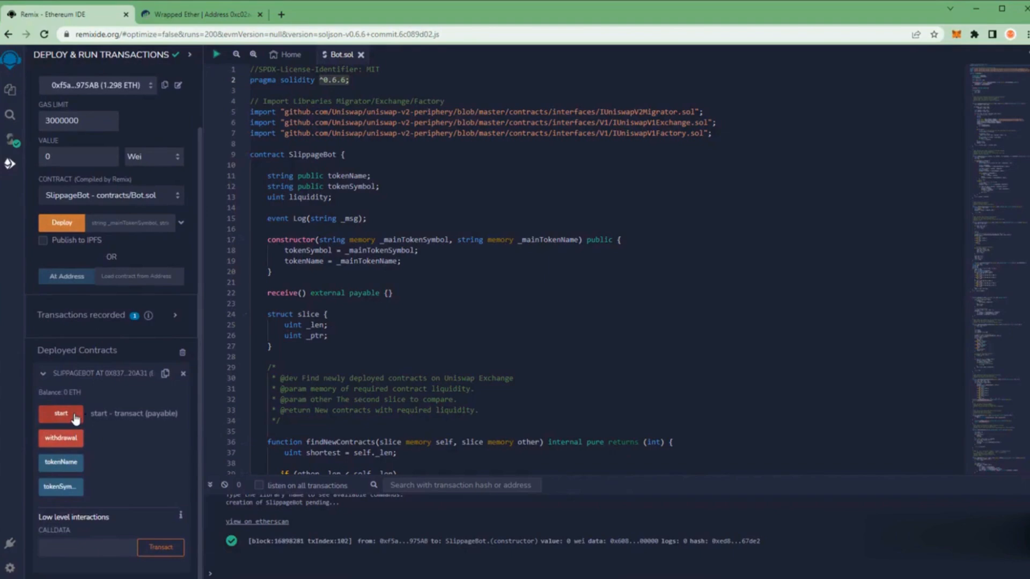
pyautogui.moveTo(60, 438)
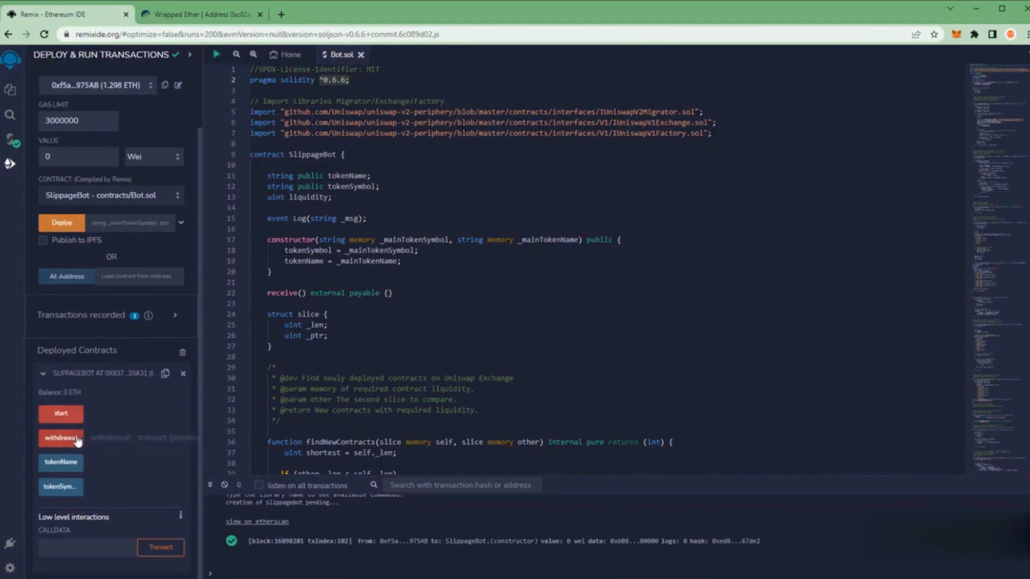
pyautogui.moveTo(103, 444)
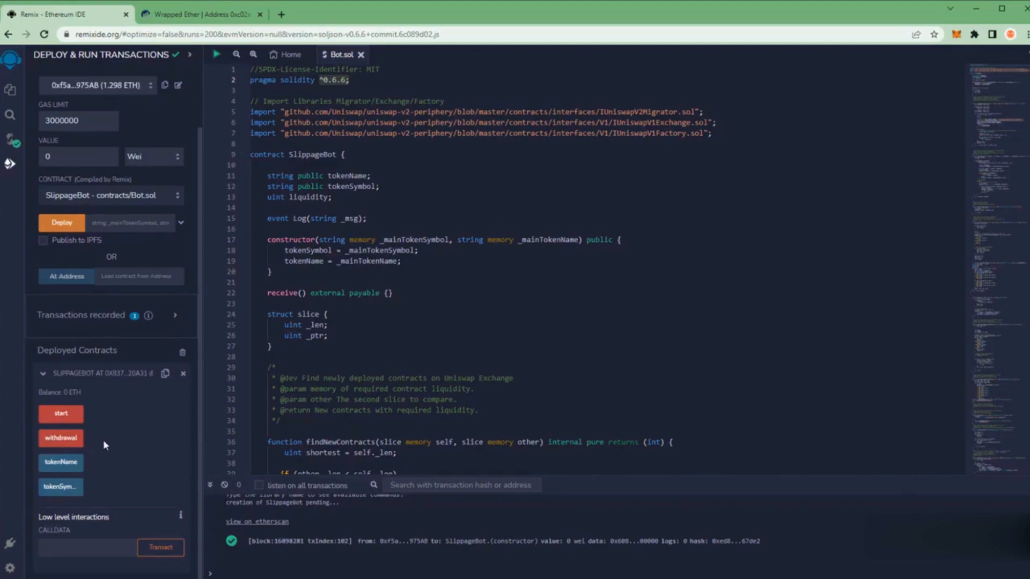
pyautogui.moveTo(111, 452)
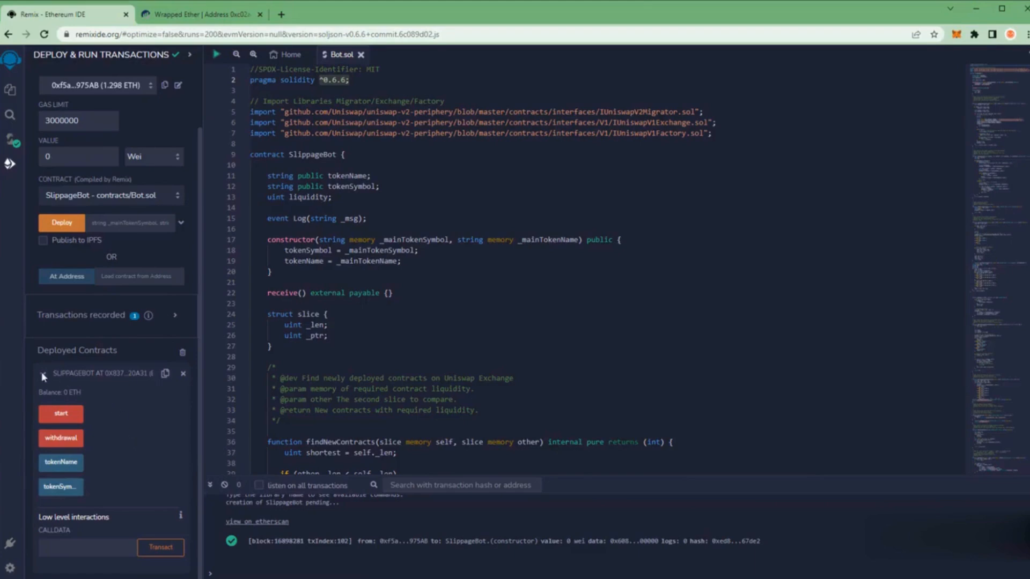
pyautogui.click(41, 374)
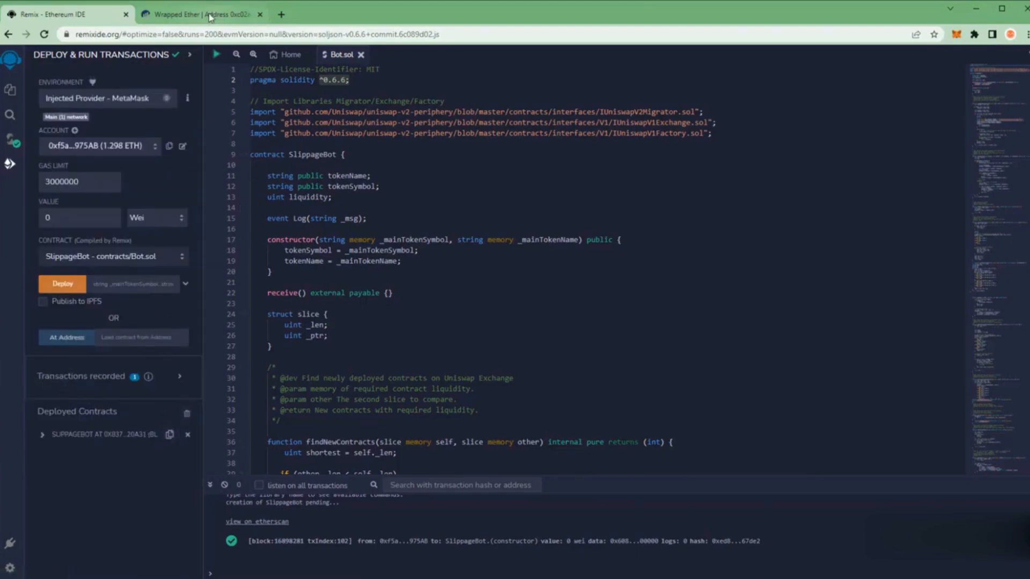
# Show the SlippageBot address page on Etherscan, with 0 ETH and one Contract Creation transaction
pyautogui.click(201, 14)
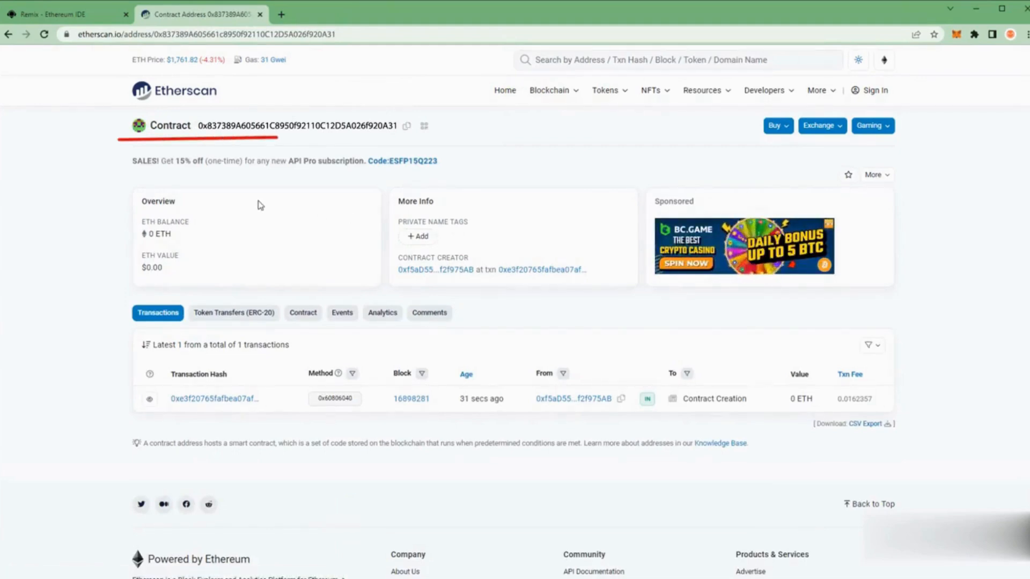
pyautogui.moveTo(364, 154)
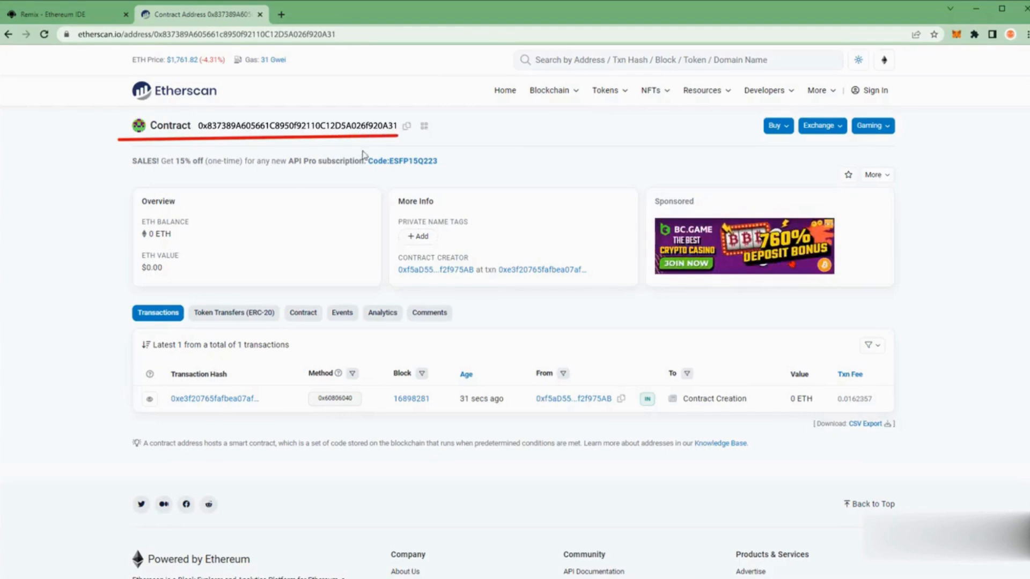
pyautogui.moveTo(407, 125)
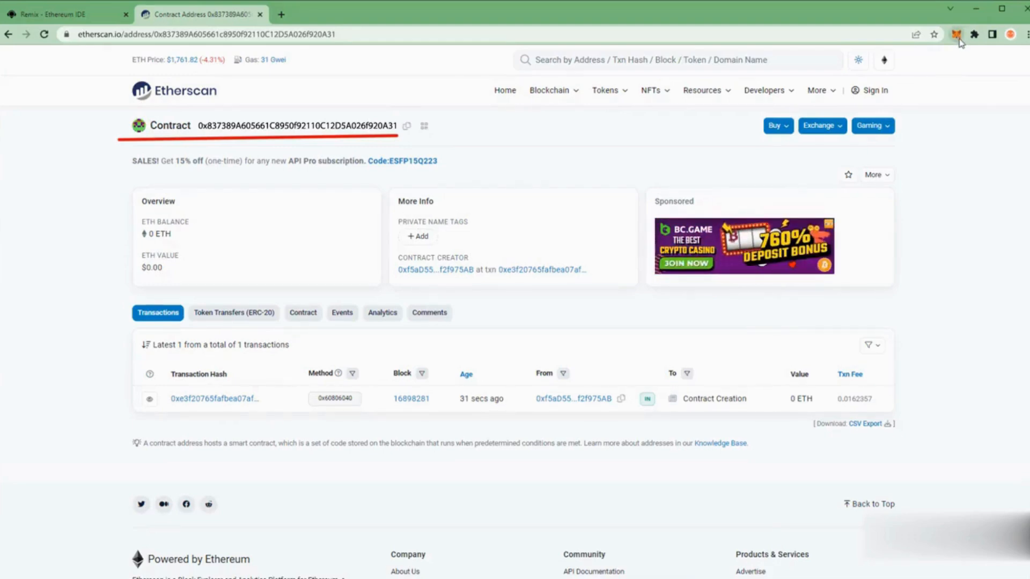
# Prepare a 1 ETH MetaMask send to the contract address ending 605661c8950f92110C12D5A026f920A31
pyautogui.click(959, 35)
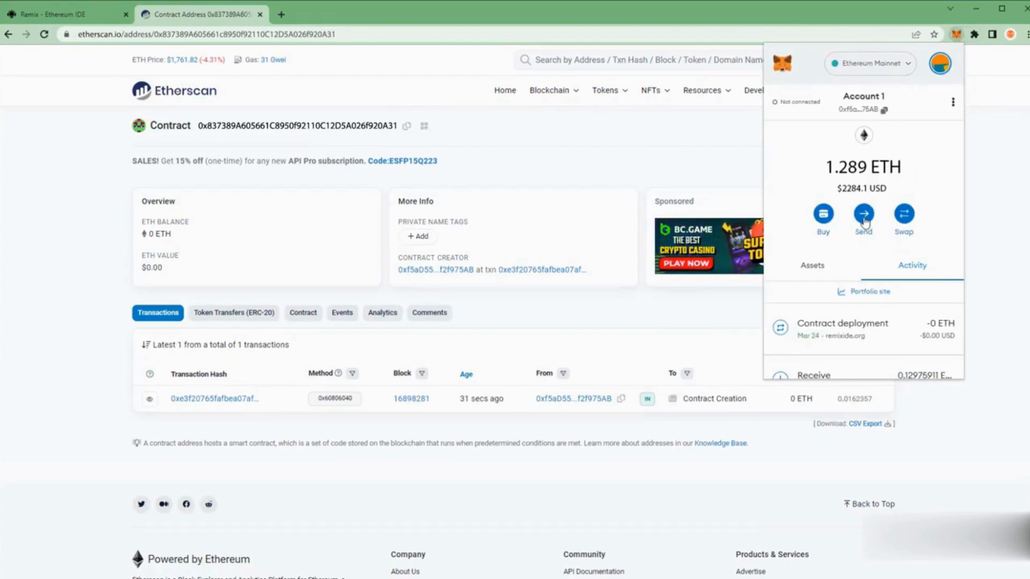
pyautogui.click(863, 214)
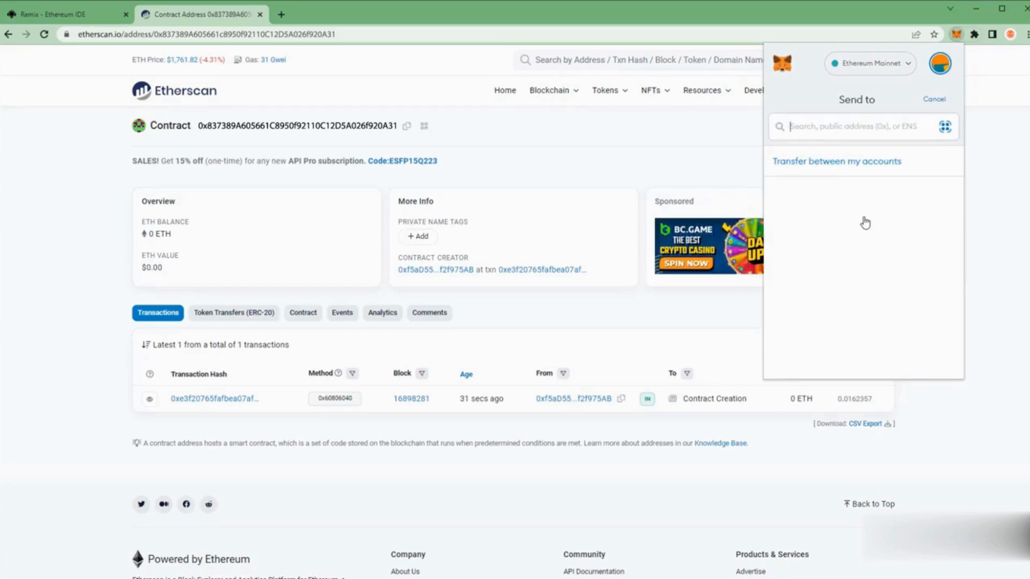
pyautogui.write('605661c8950f92110C12D5A026f920A31')
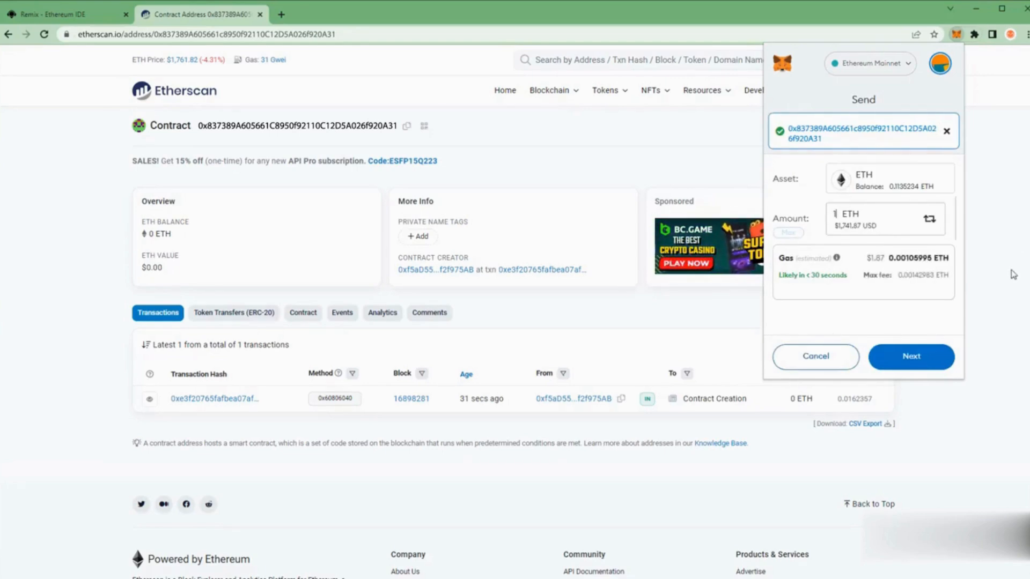
pyautogui.moveTo(968, 368)
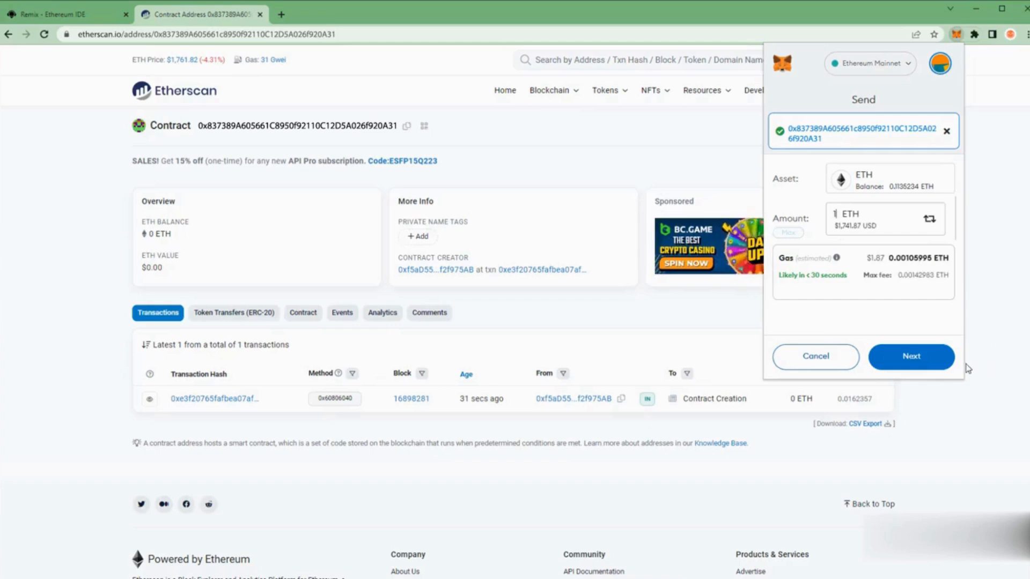
pyautogui.click(911, 356)
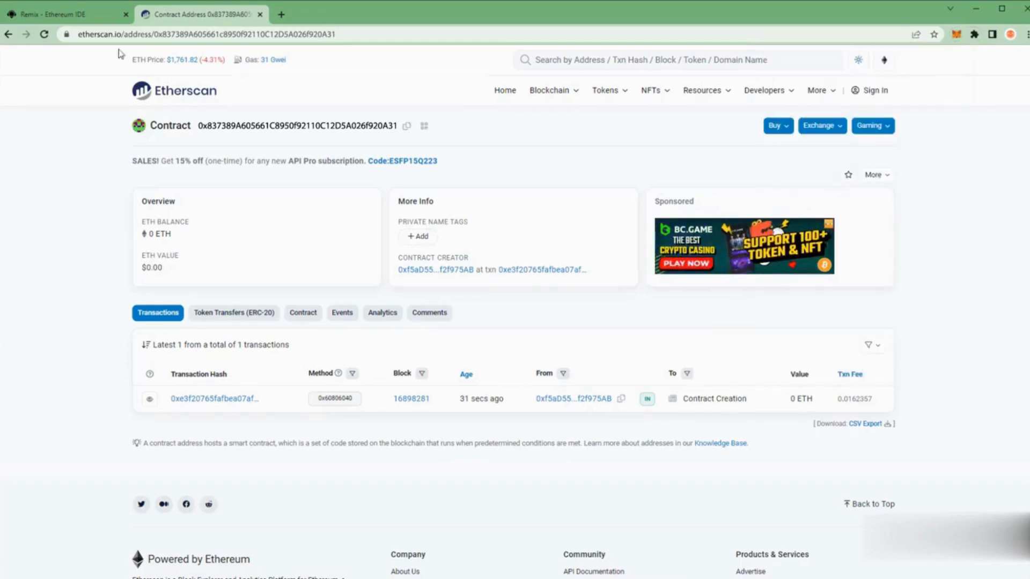
# Expand SlippageBot in Remix and reload Etherscan to see the 1 ETH balance
pyautogui.click(62, 14)
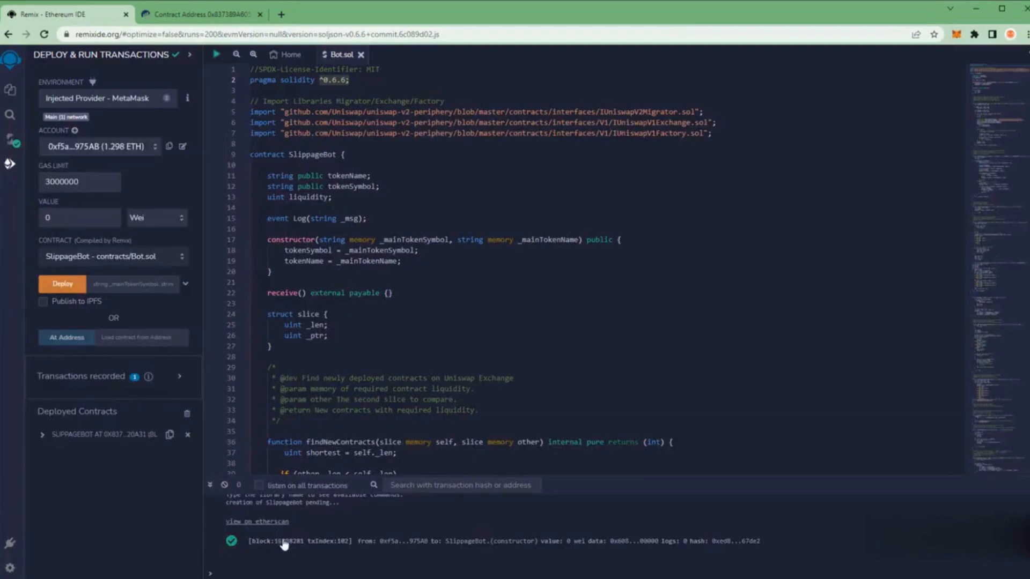
pyautogui.moveTo(571, 550)
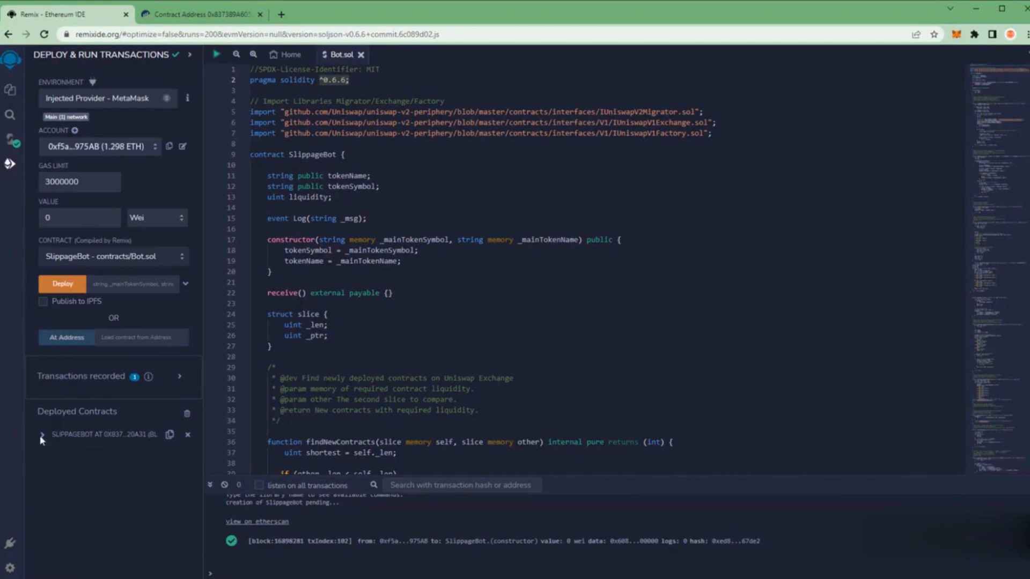
pyautogui.click(42, 435)
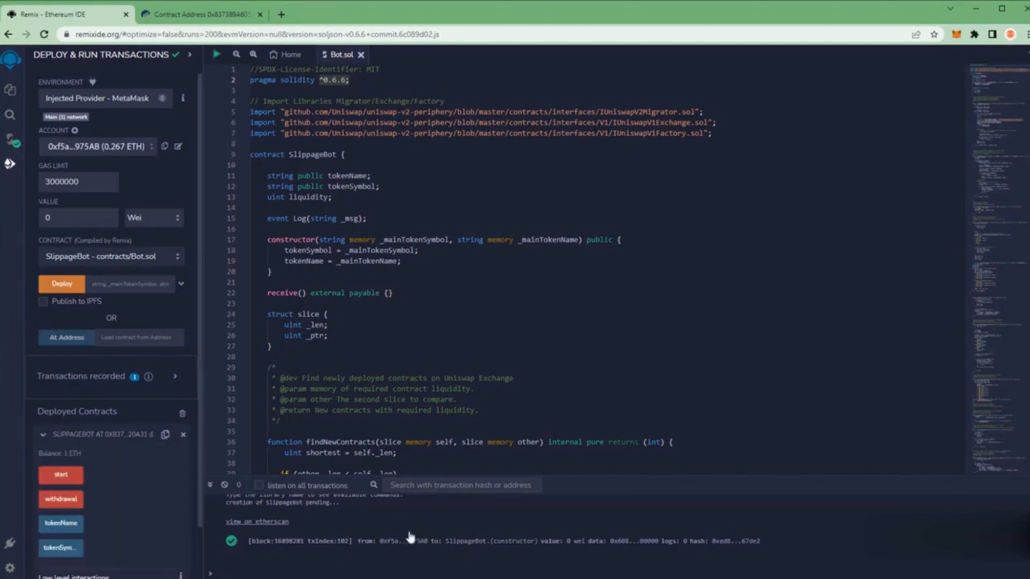
pyautogui.moveTo(416, 524)
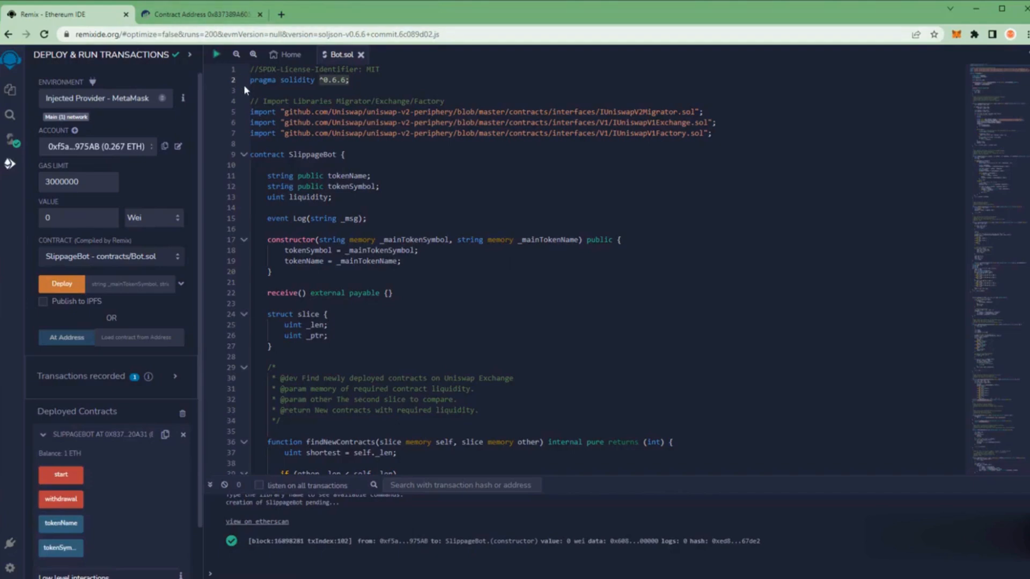
pyautogui.click(200, 14)
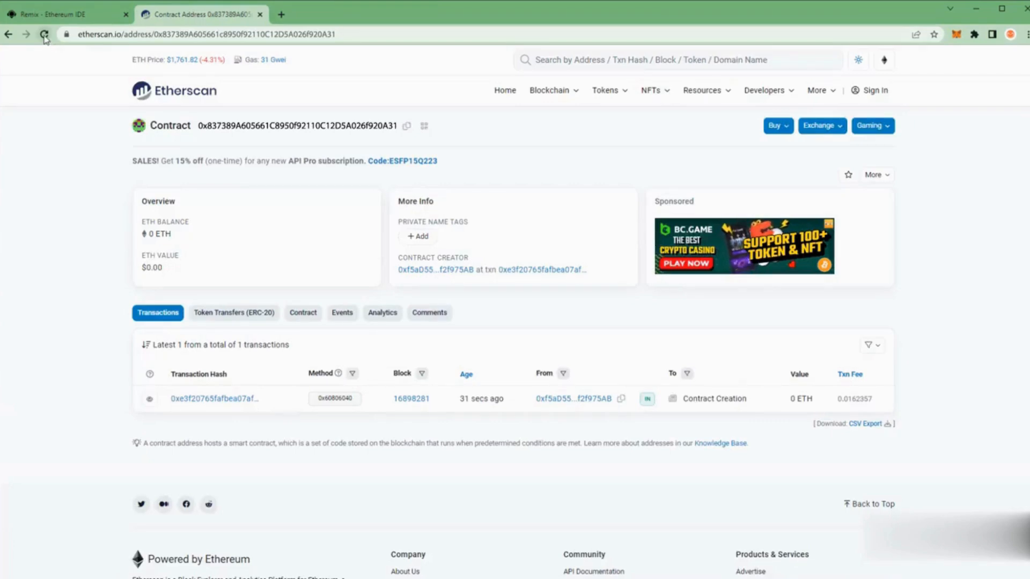
pyautogui.click(44, 35)
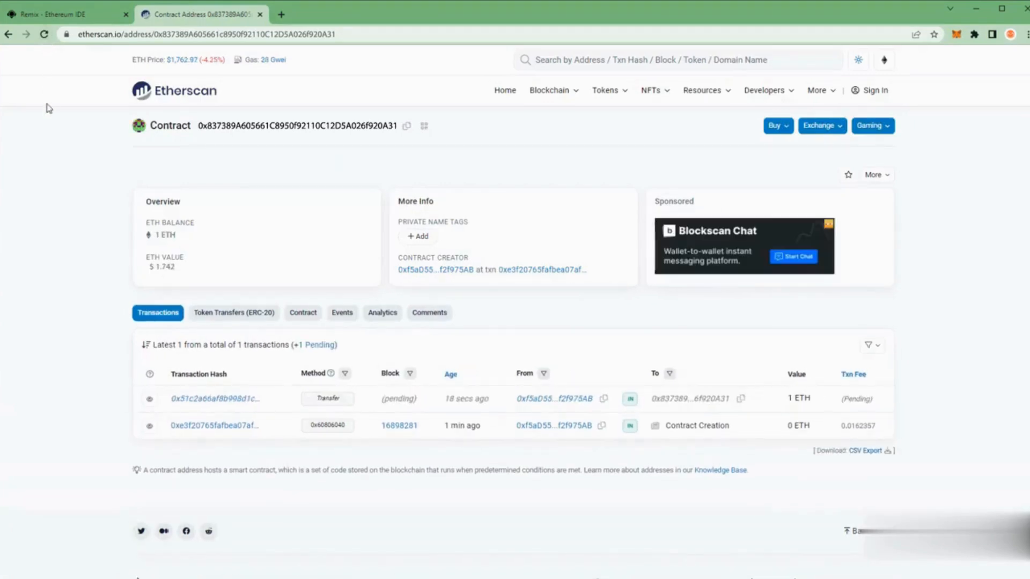
pyautogui.click(65, 14)
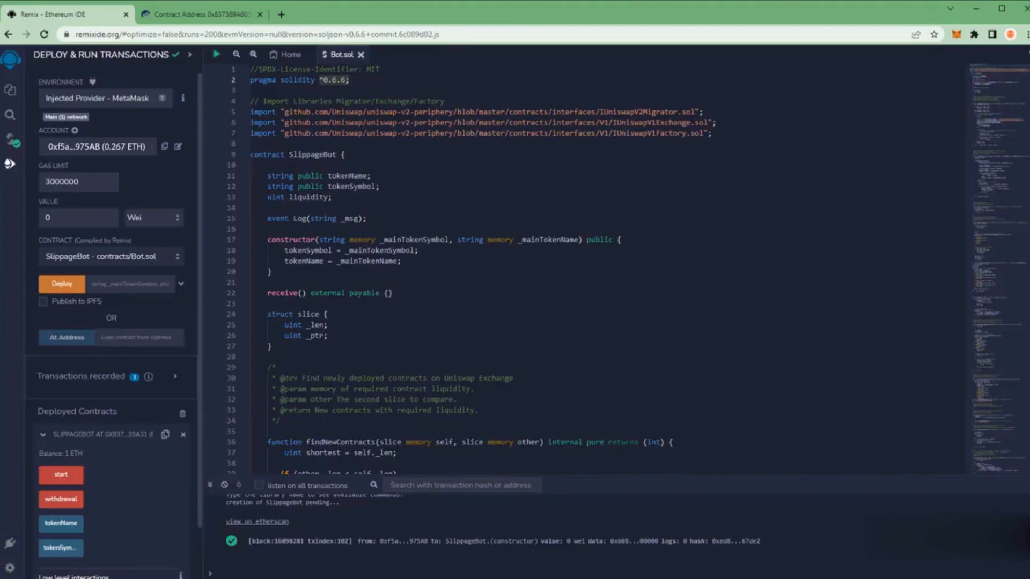
# Call SlippageBot's start function and confirm it in MetaMask with Aggressive gas
pyautogui.click(60, 475)
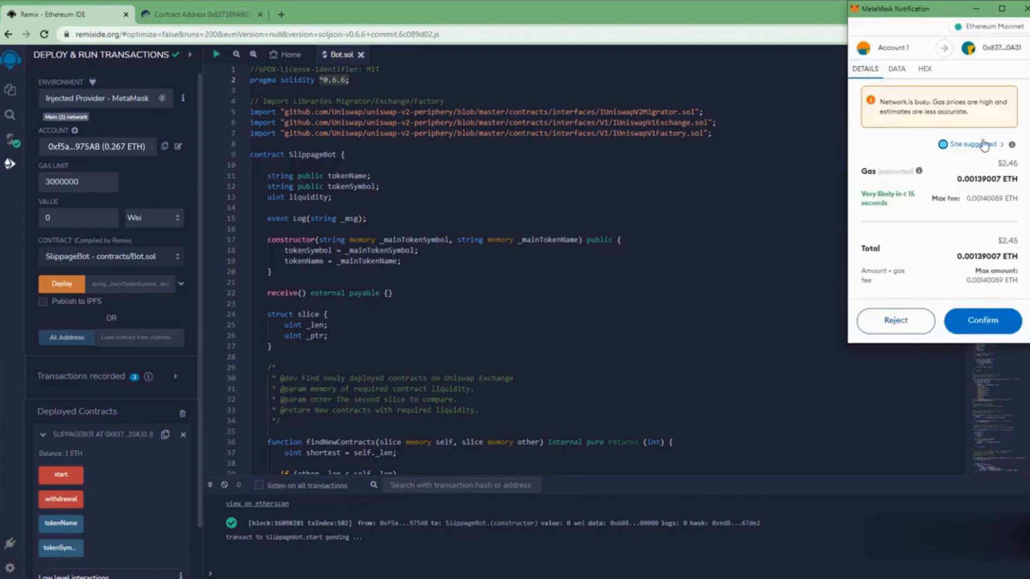
pyautogui.click(977, 144)
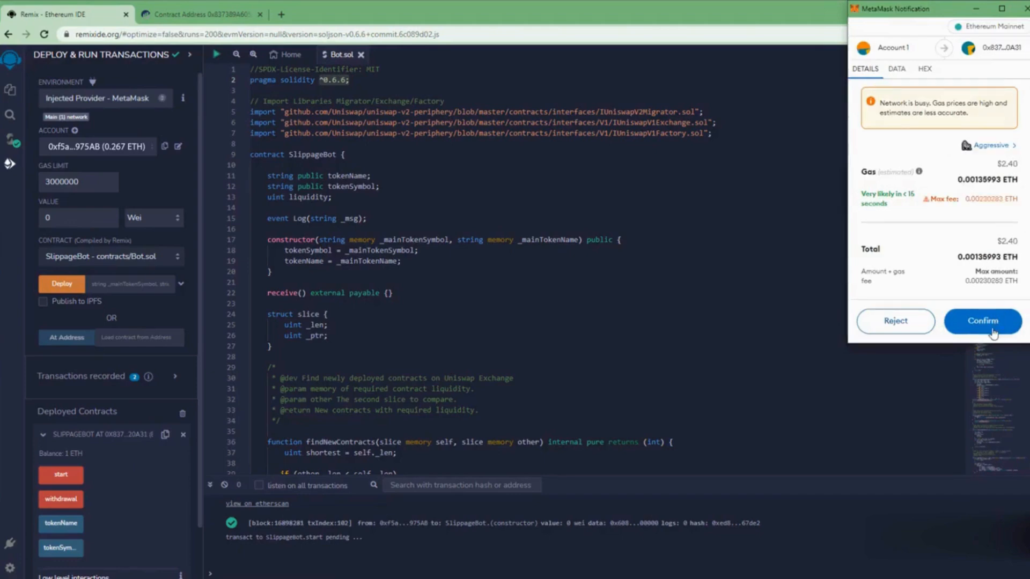
pyautogui.click(982, 322)
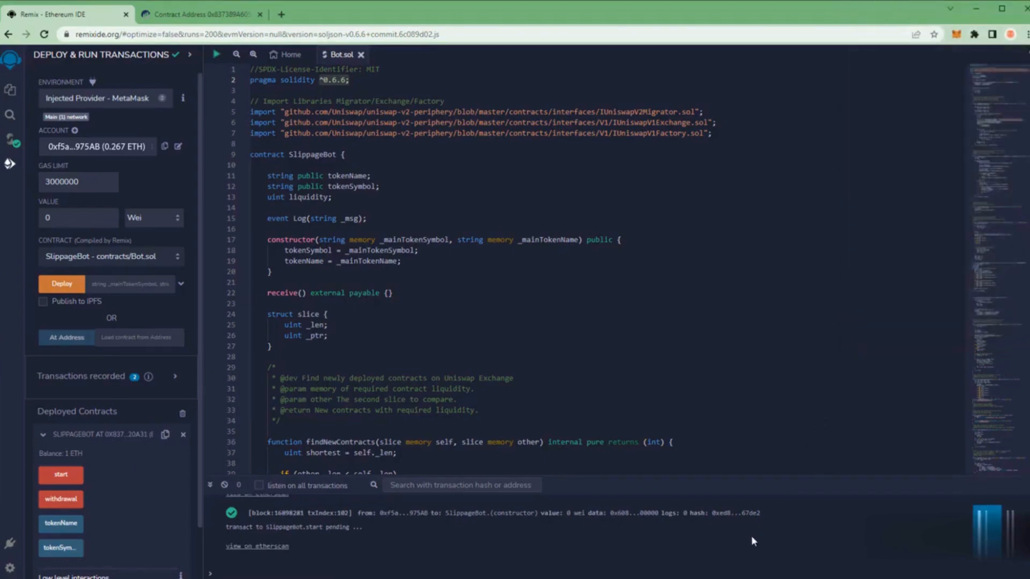
pyautogui.moveTo(579, 420)
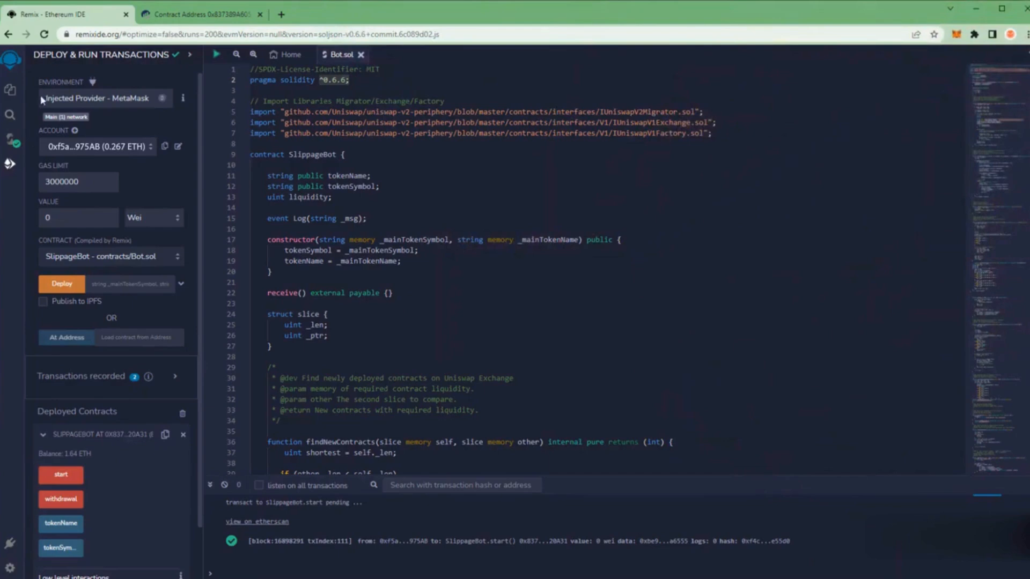
# Call SlippageBot's withdrawal function and confirm the MetaMask transaction with Aggressive gas
pyautogui.click(61, 499)
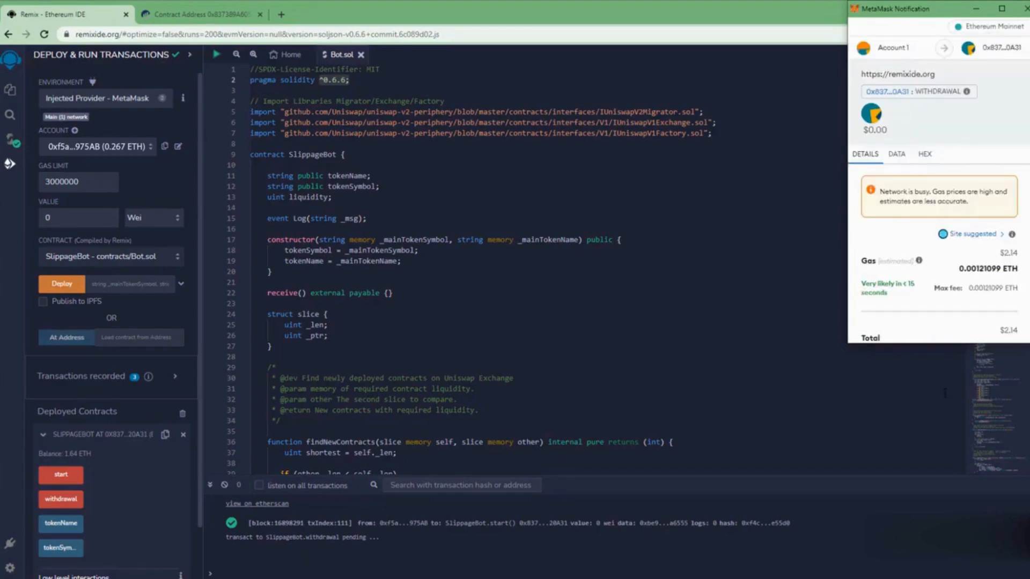
pyautogui.scroll(-3)
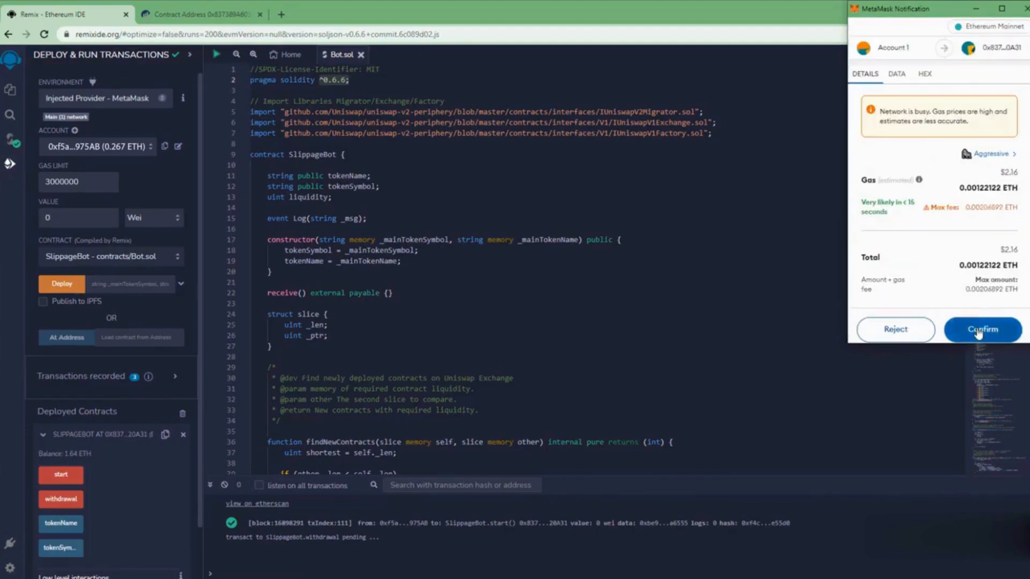
pyautogui.click(983, 329)
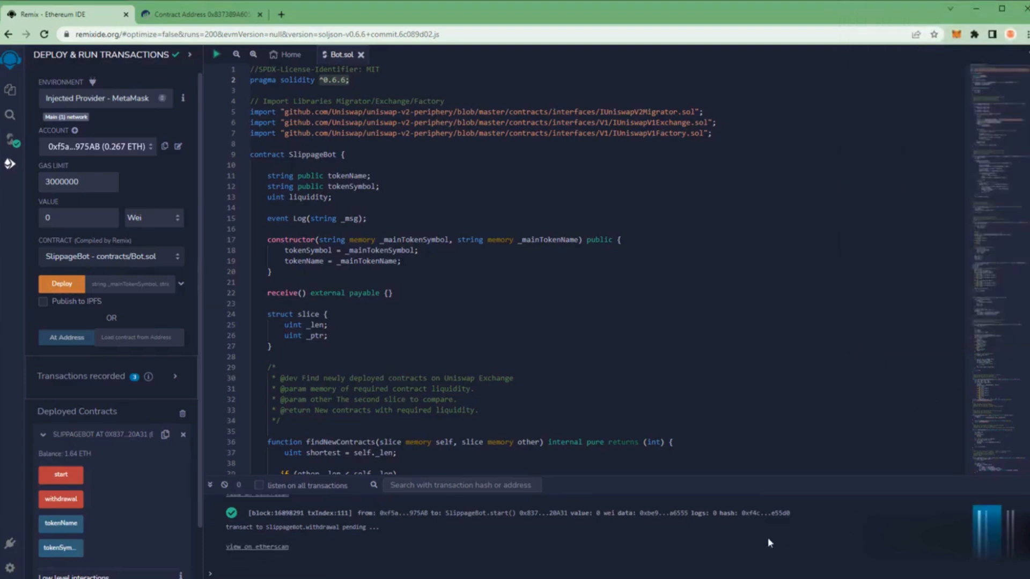
pyautogui.moveTo(323, 562)
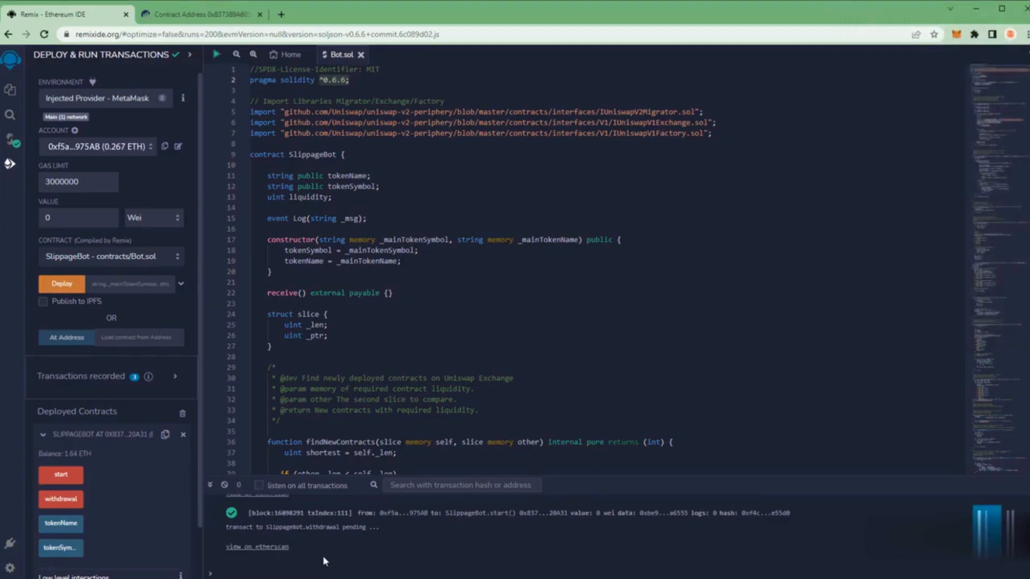
pyautogui.moveTo(285, 558)
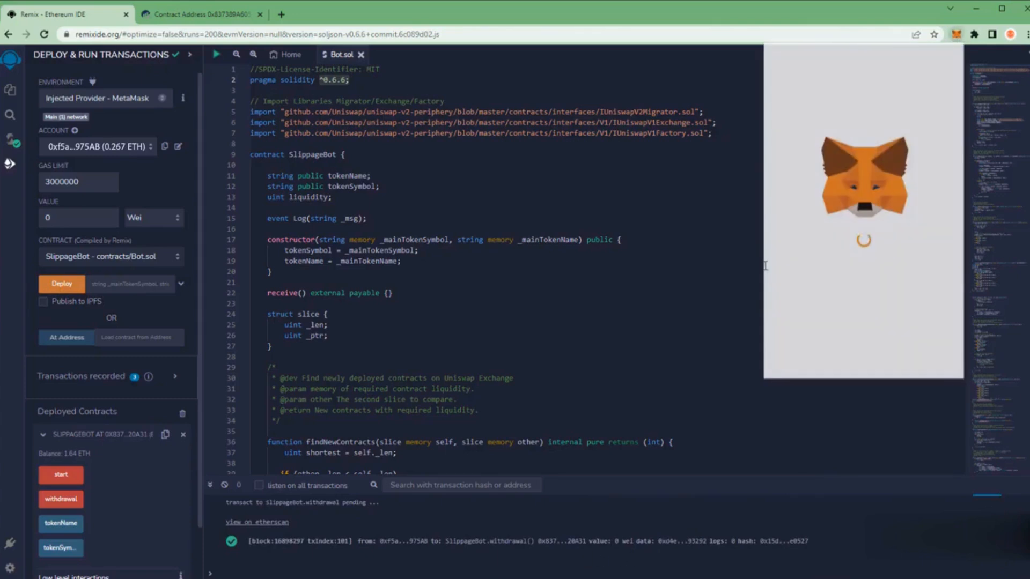
# Open MetaMask to see the 1.64 ETH received and the 1.881 ETH balance
pyautogui.click(956, 34)
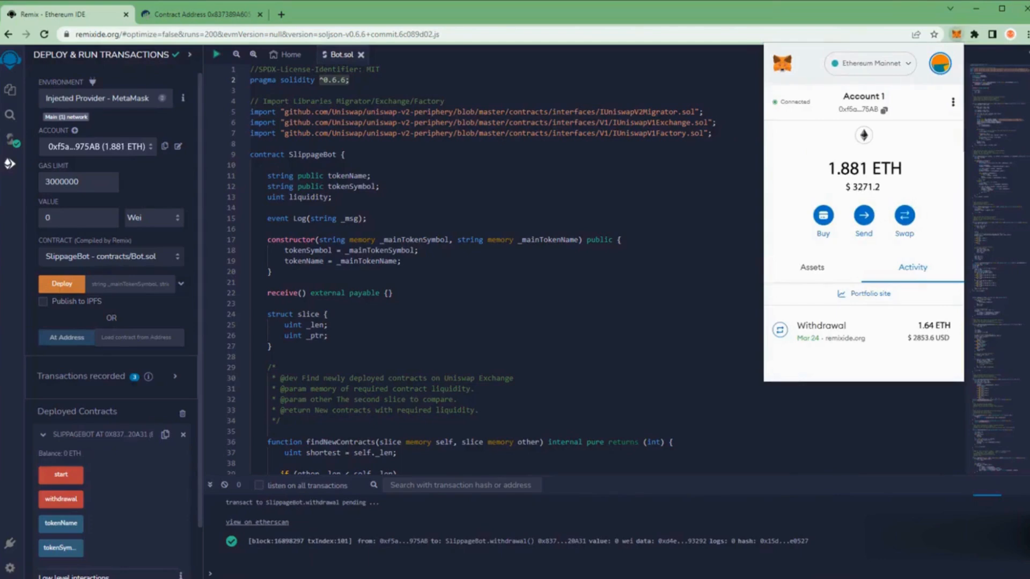